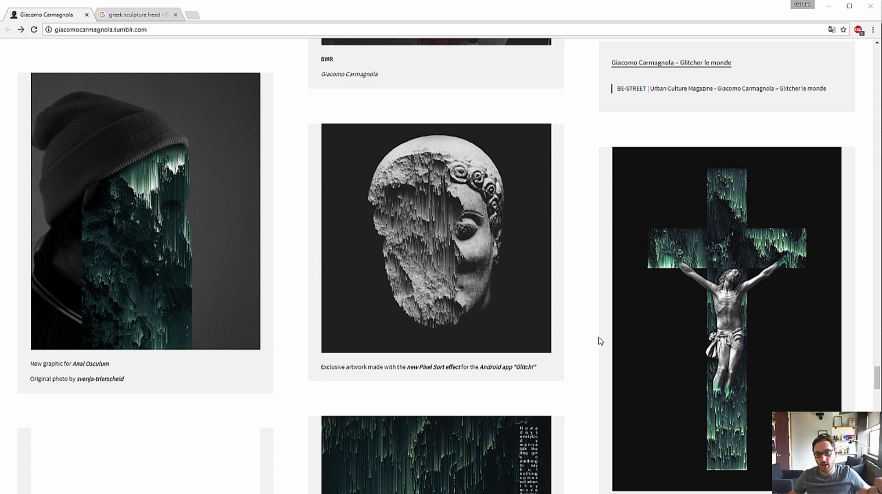
mouse_move(582, 381)
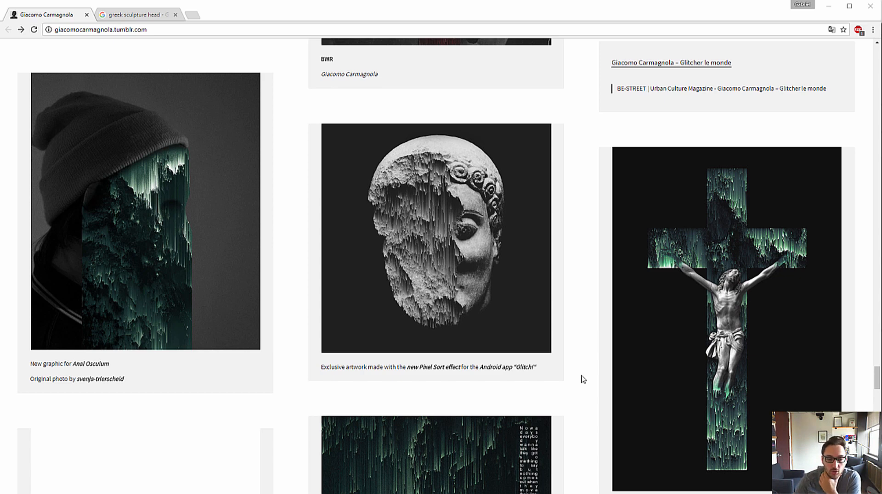
mouse_move(564, 398)
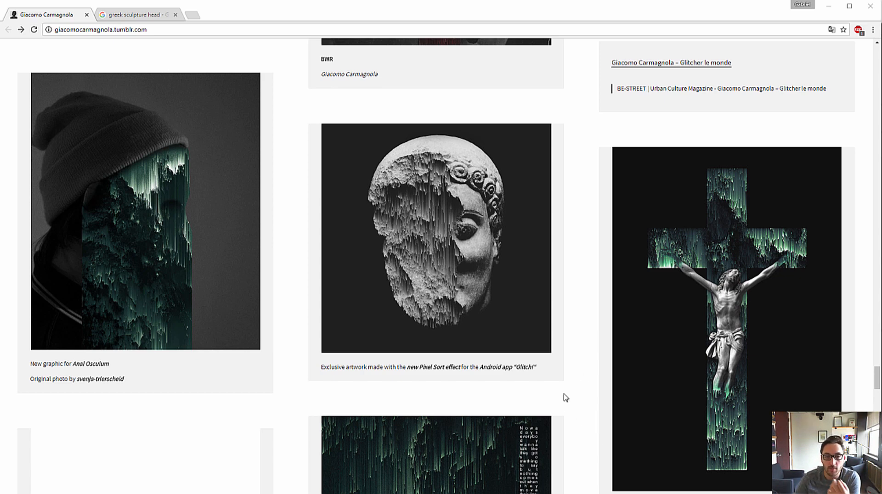
mouse_move(566, 443)
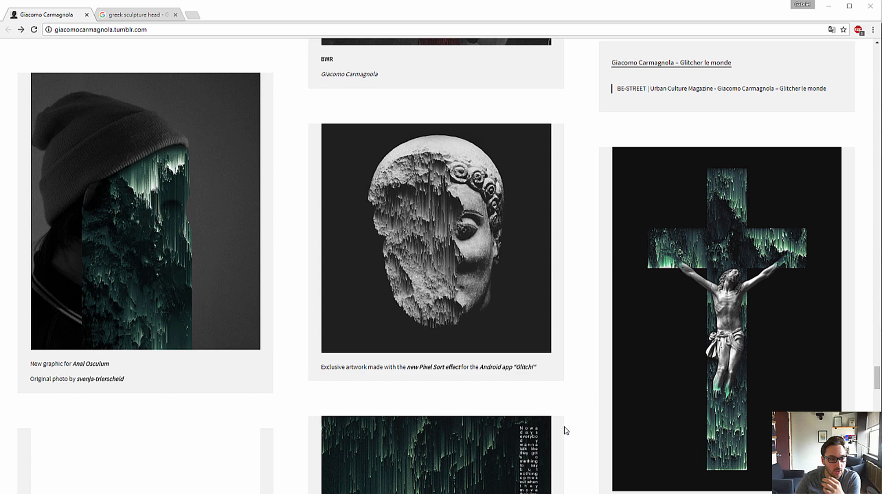
mouse_move(575, 424)
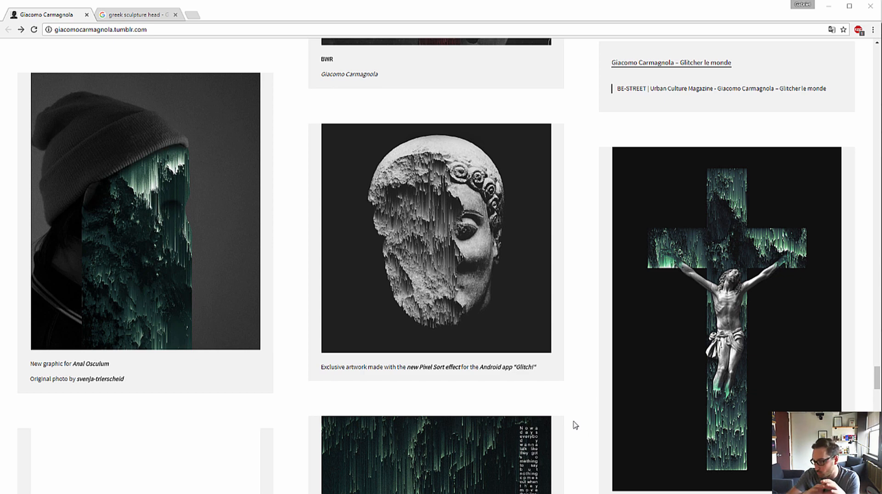
mouse_move(489, 324)
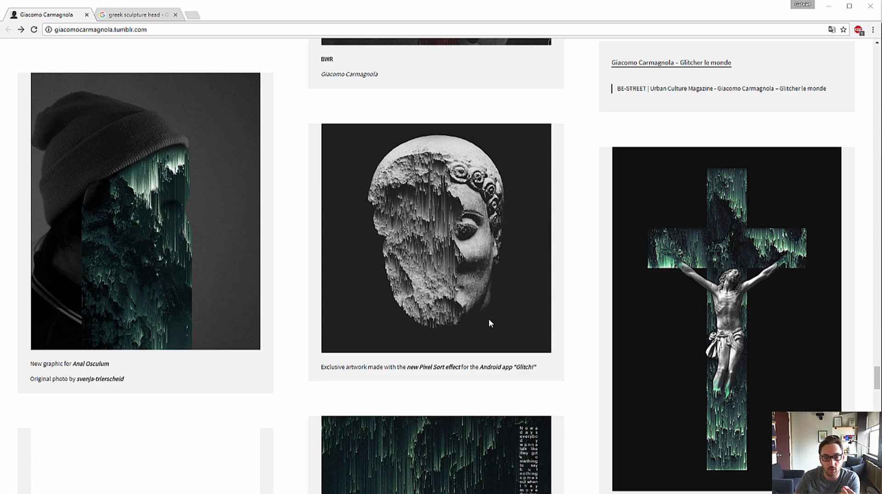
mouse_move(570, 383)
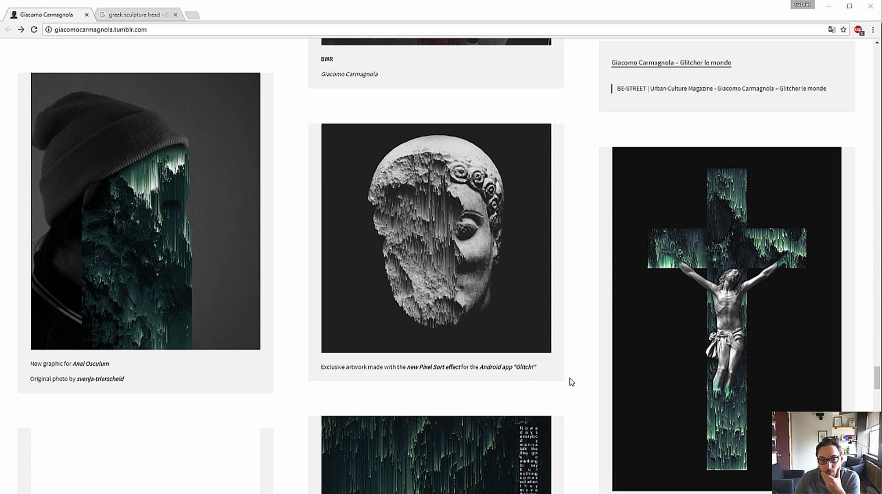
mouse_move(563, 369)
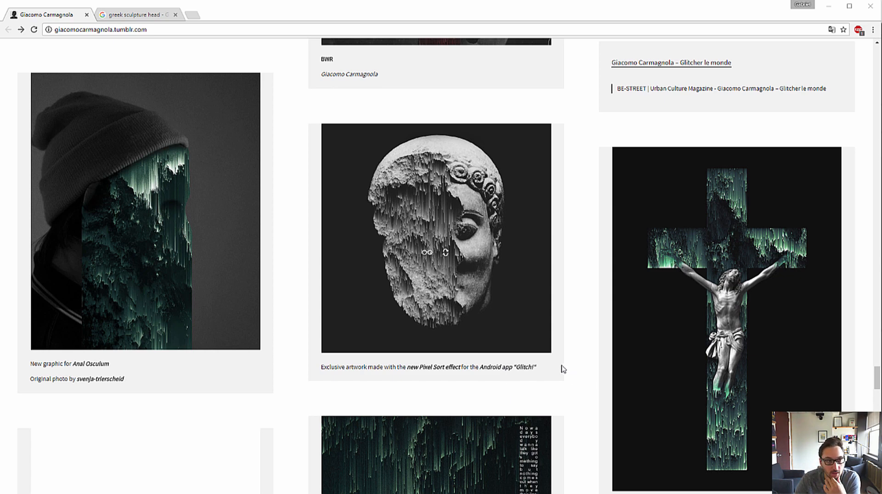
mouse_move(546, 357)
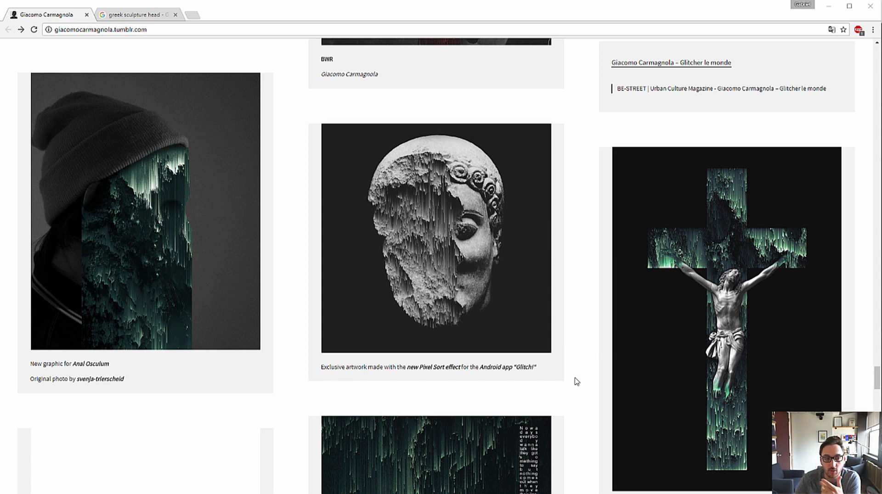
mouse_move(577, 397)
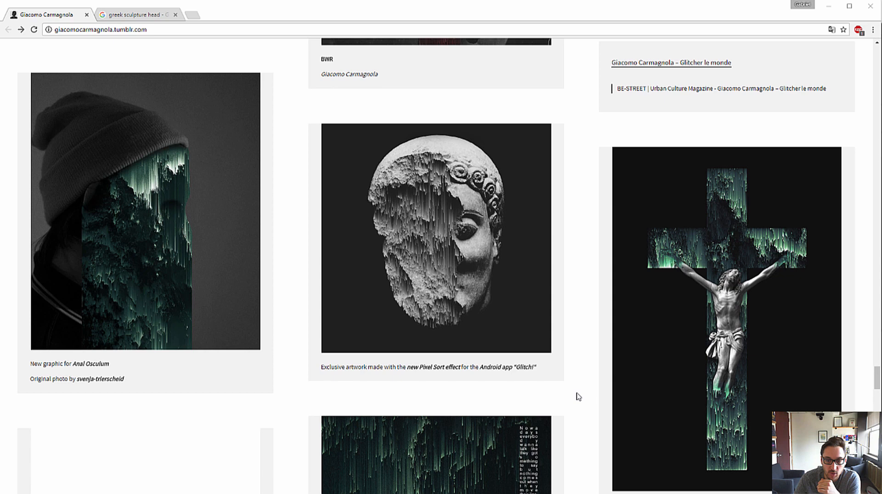
mouse_move(578, 400)
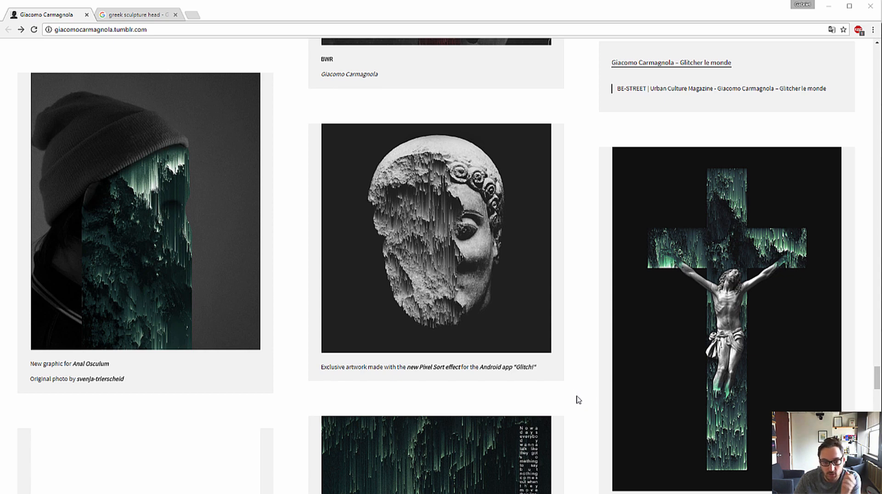
mouse_move(573, 402)
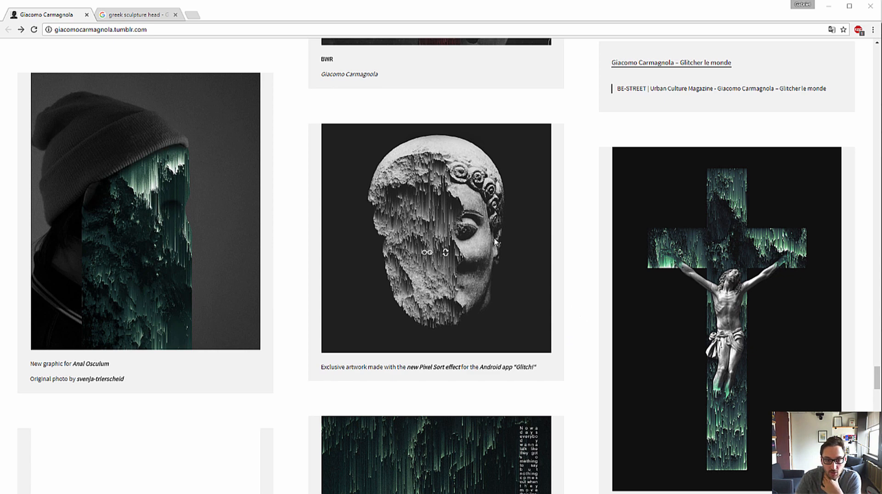
mouse_move(467, 297)
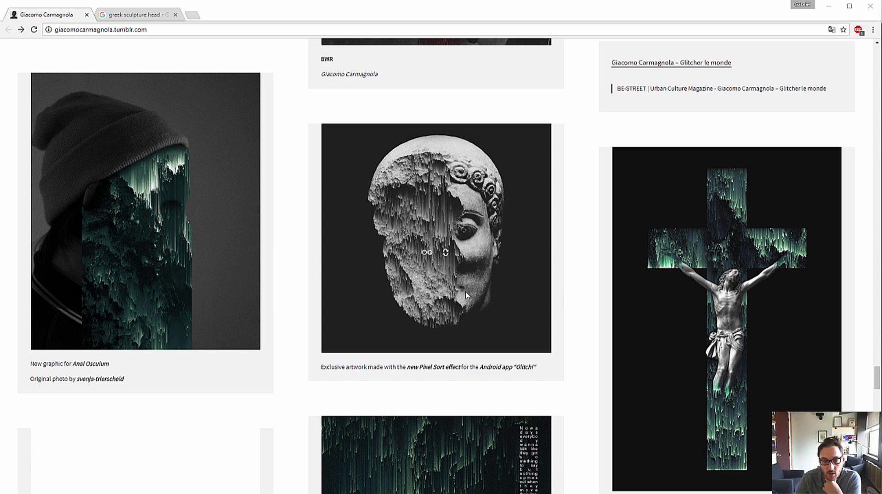
mouse_move(450, 279)
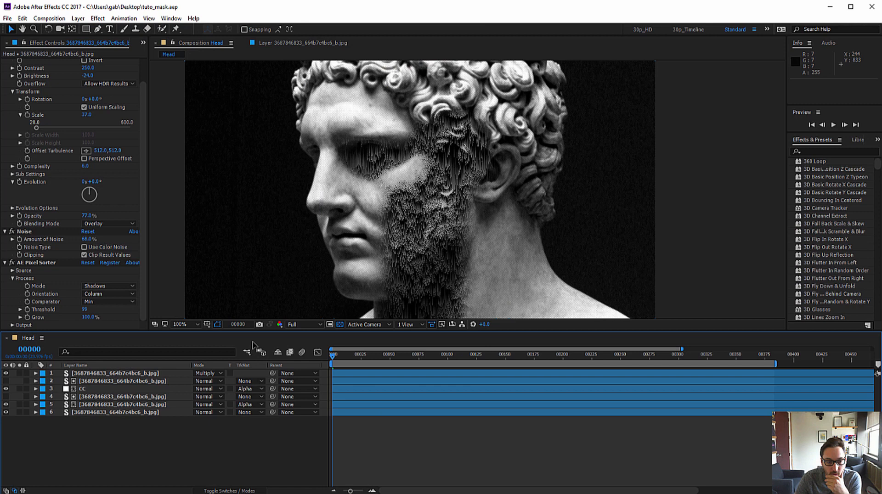
Step: Set the Head composition viewer magnification to 50% to see the whole piece
click(180, 324)
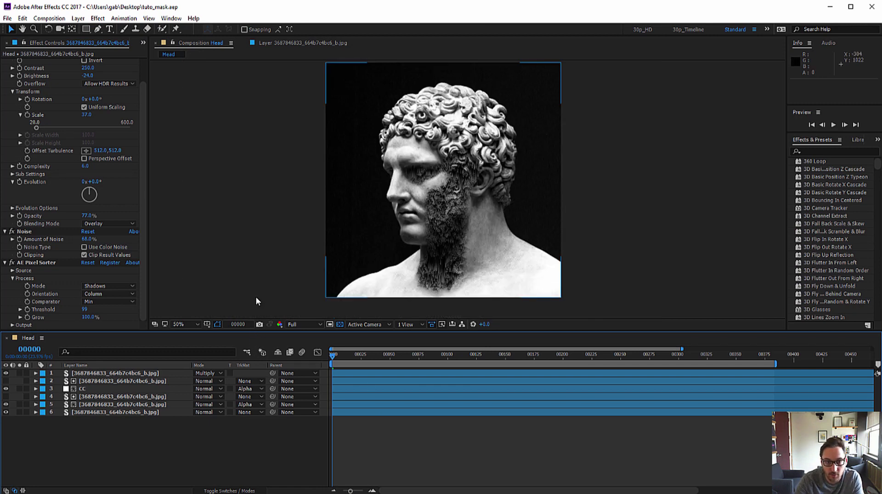
click(178, 324)
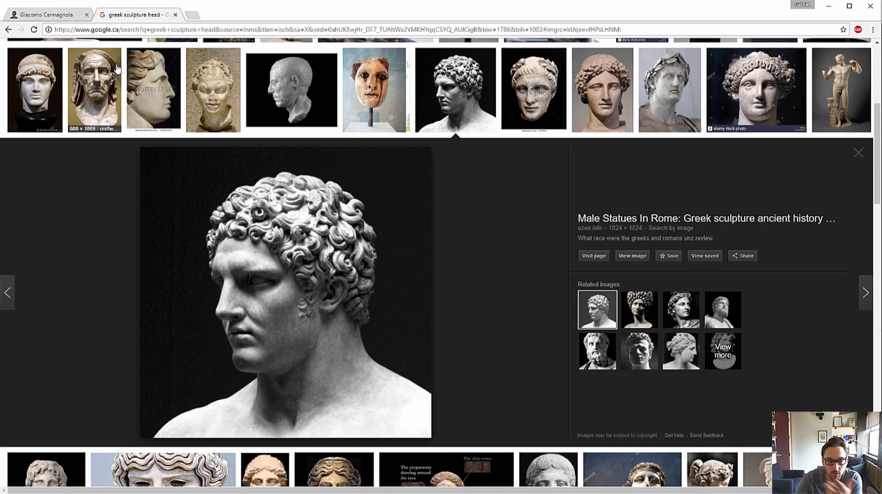
mouse_move(350, 338)
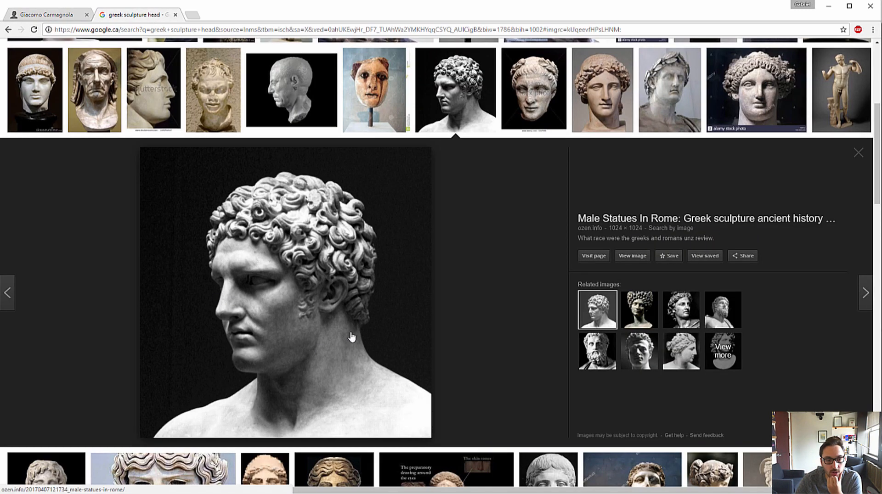
mouse_move(354, 350)
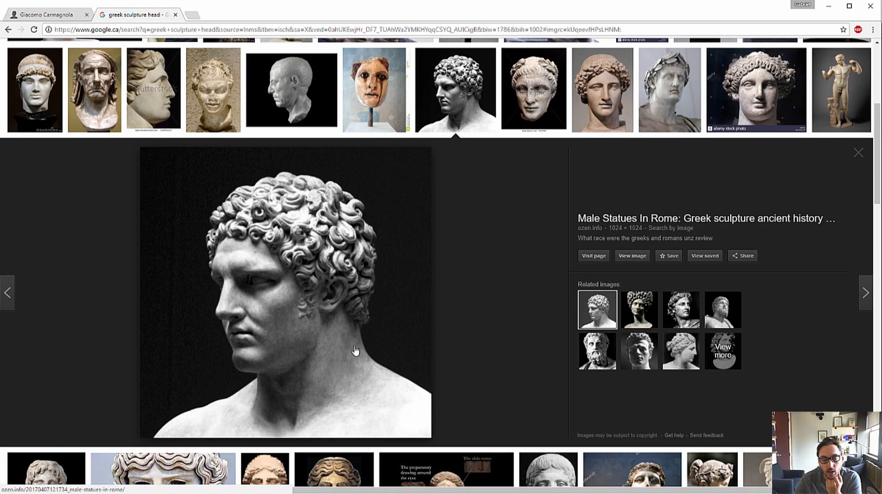
mouse_move(317, 320)
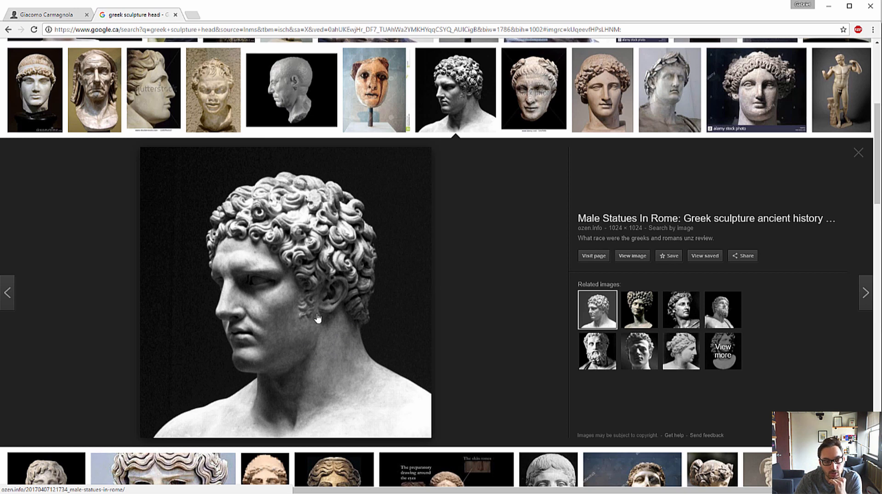
mouse_move(318, 326)
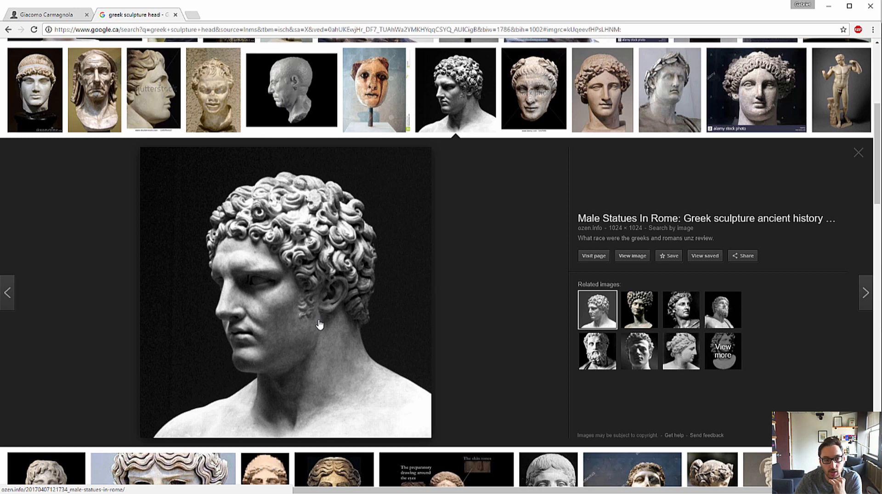
Step: Switch from the Google Images bust photo back to the Head composition
click(44, 14)
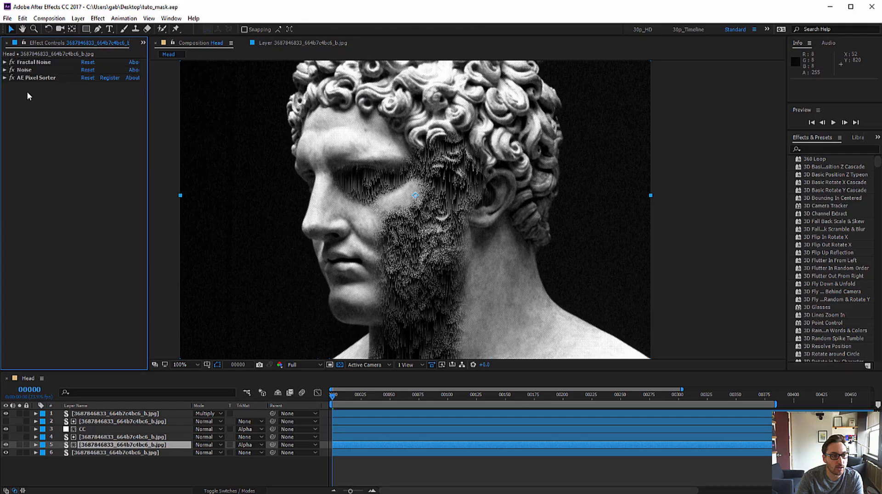
Step: Create a comp from the photo, name layers 'base', and set Pixel Sorter mode to shadows
click(16, 55)
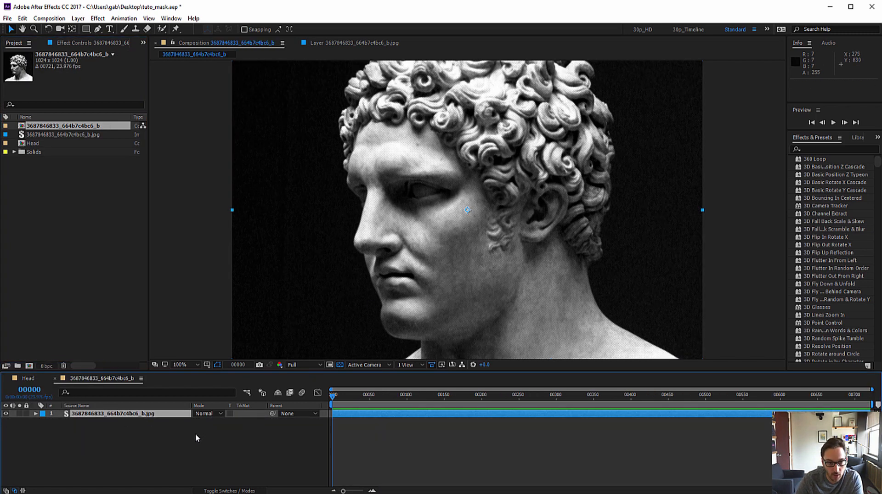
text(base image)
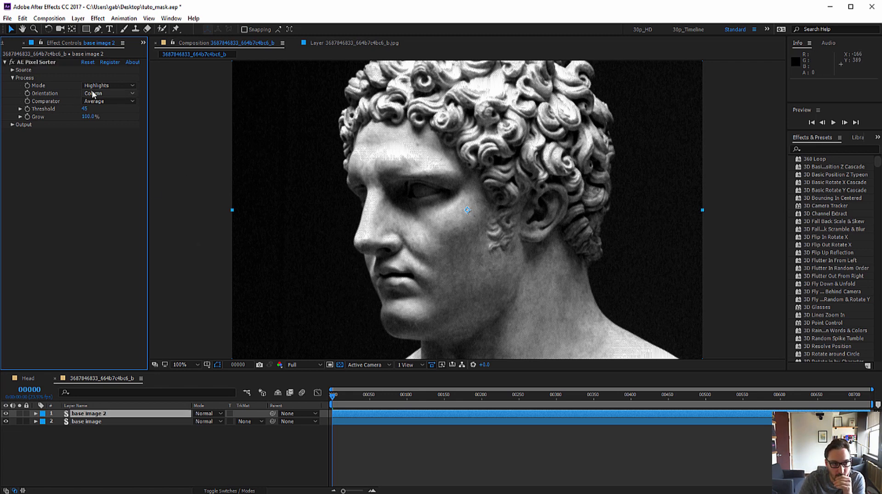
mouse_move(465, 296)
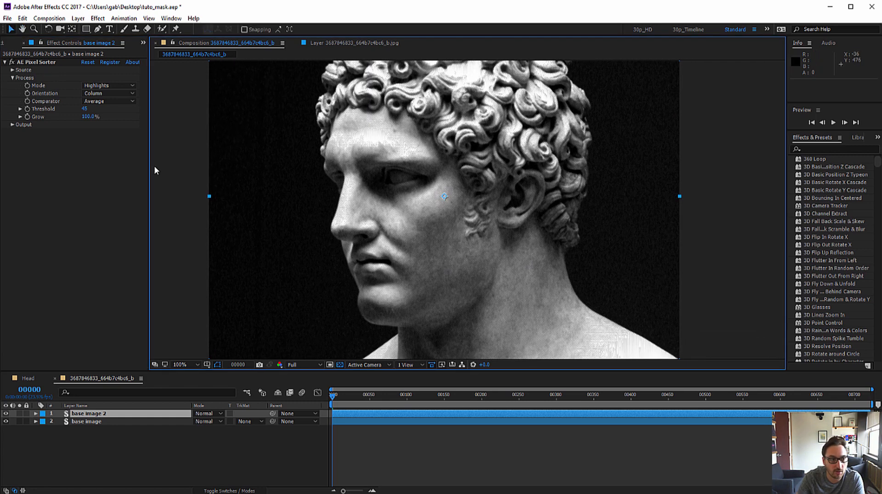
click(108, 85)
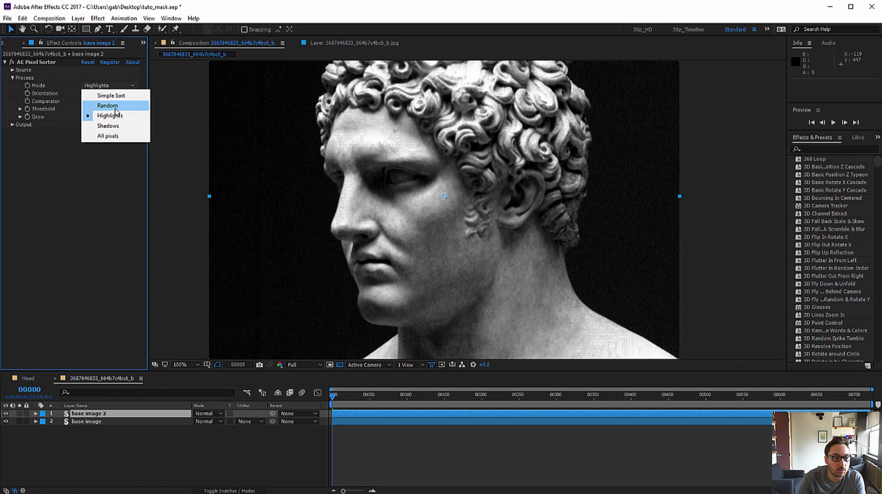
click(108, 125)
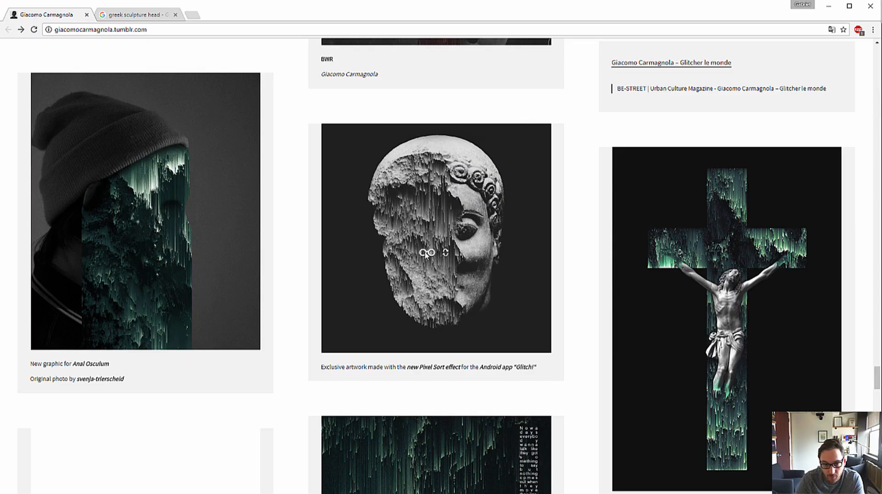
Step: Open the pixel-sorted head artwork post and scroll down to the large image
click(428, 254)
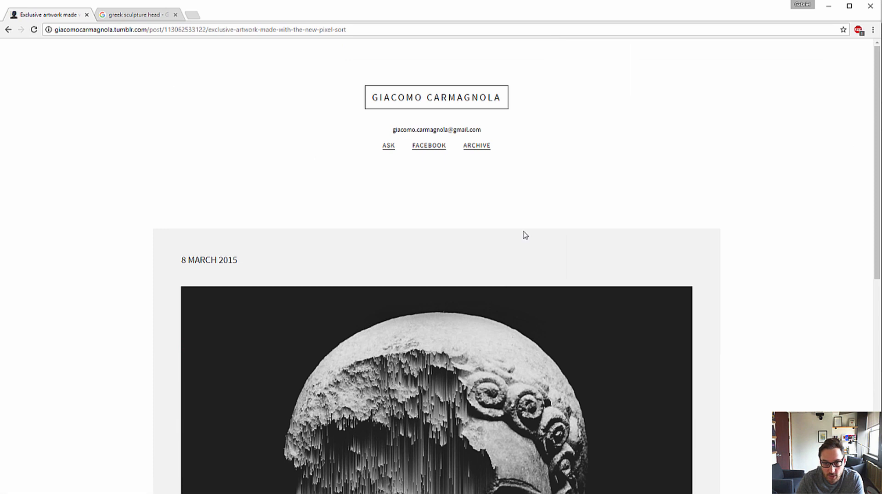
scroll(down, 3)
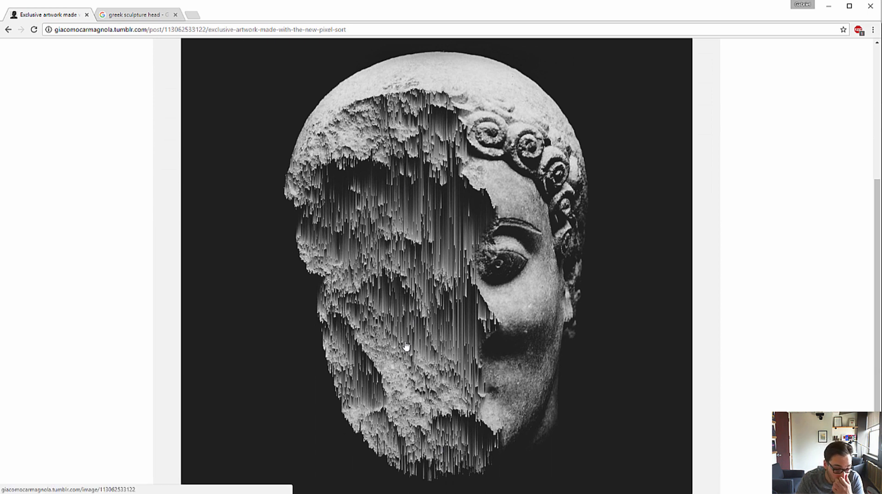
mouse_move(403, 357)
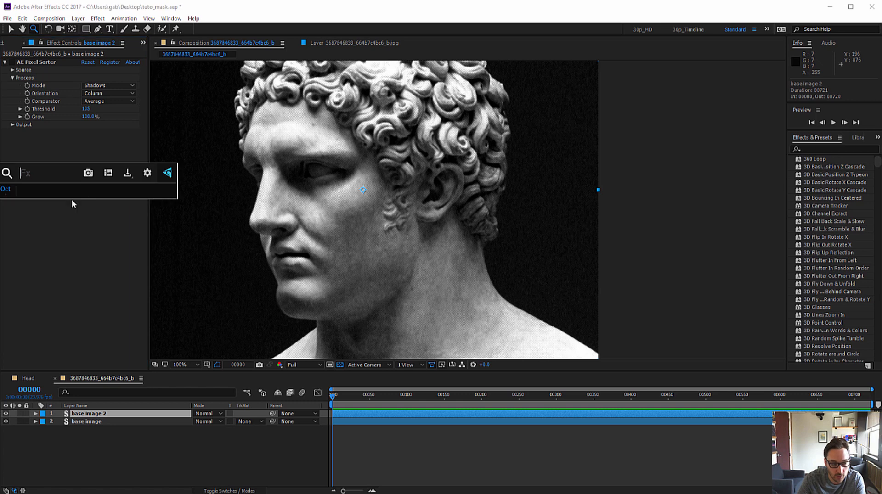
Step: Add Fractal Noise to base image 2 and blend it in Overlay mode
text(frac)
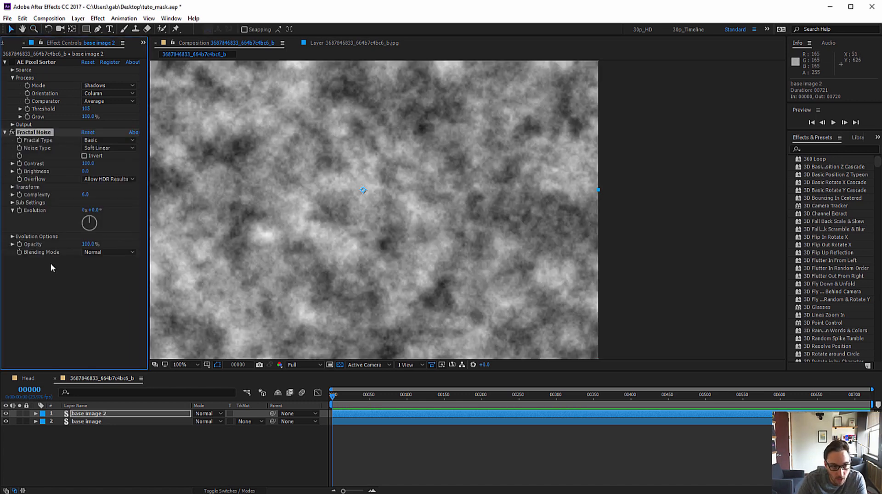
click(108, 252)
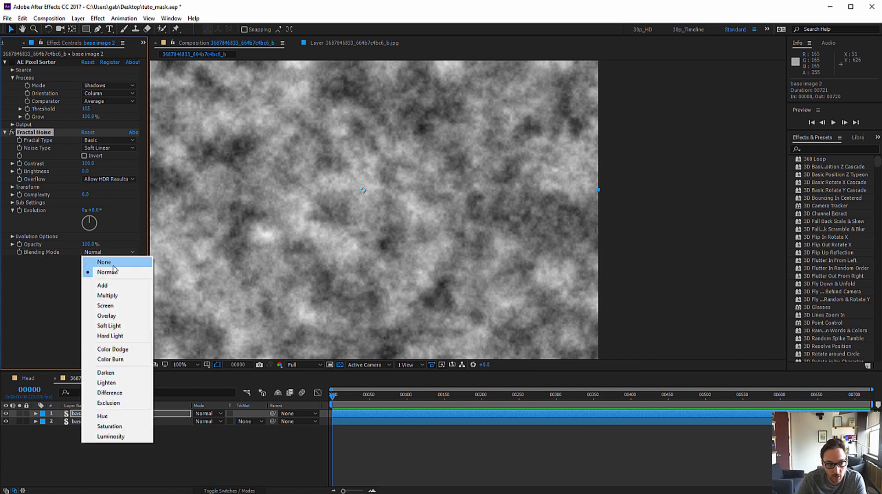
click(106, 316)
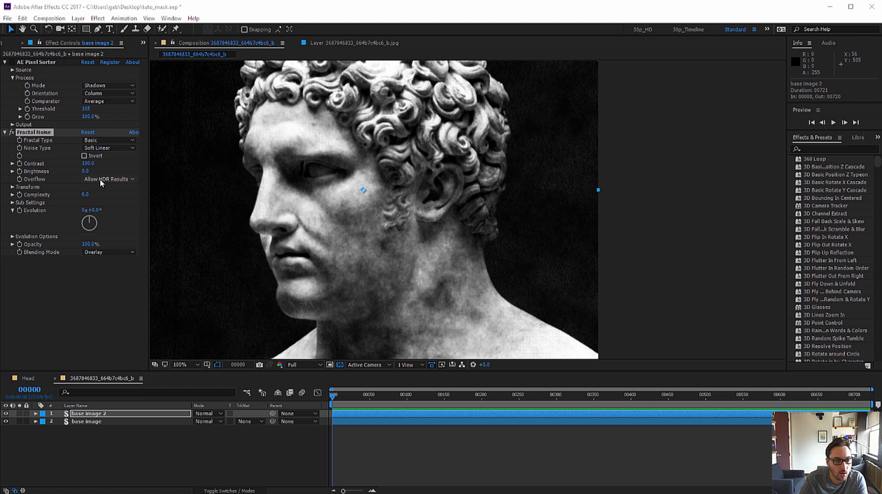
mouse_move(358, 254)
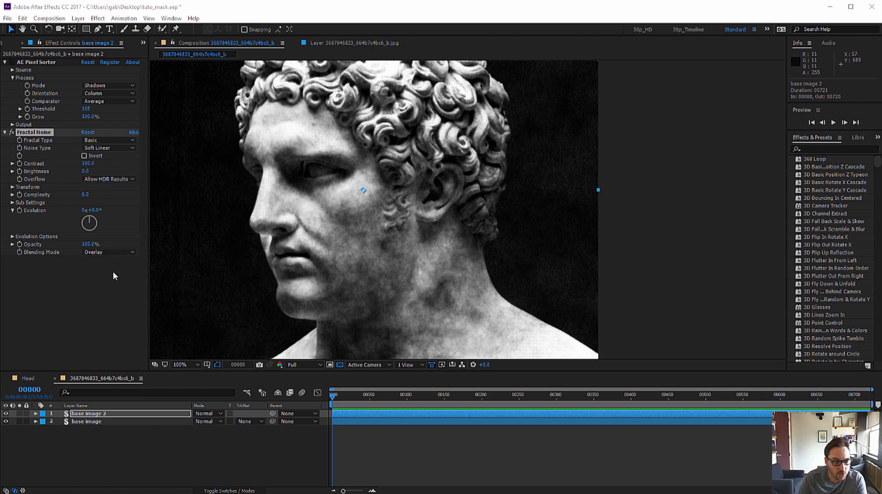
mouse_move(97, 167)
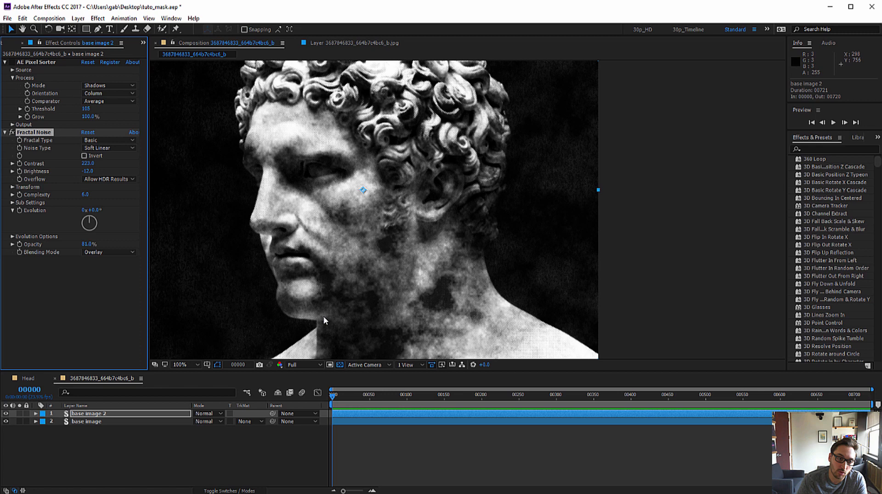
mouse_move(333, 237)
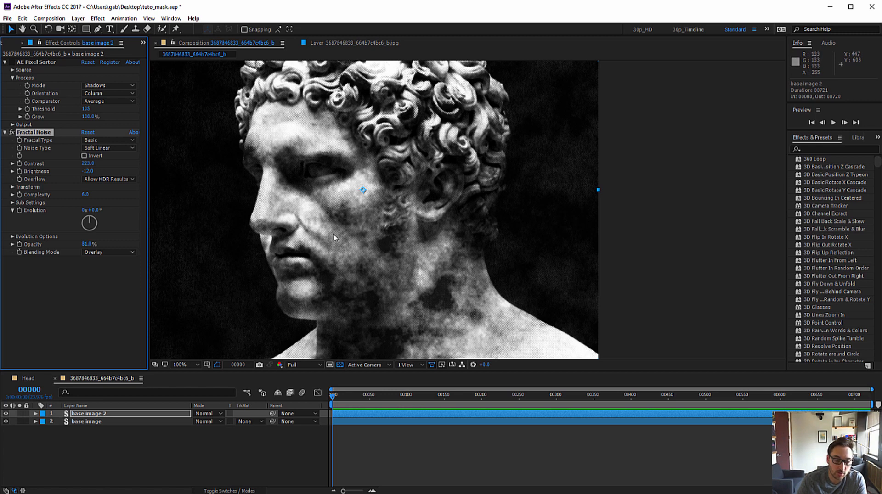
mouse_move(340, 240)
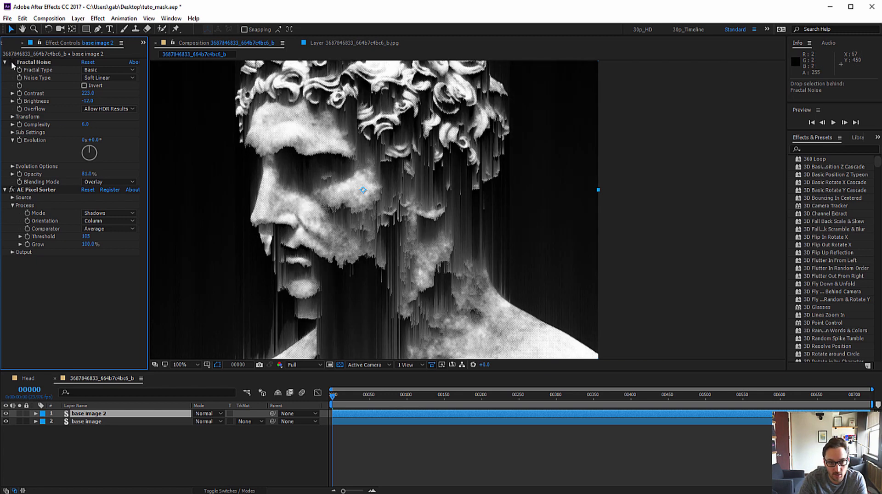
mouse_move(302, 249)
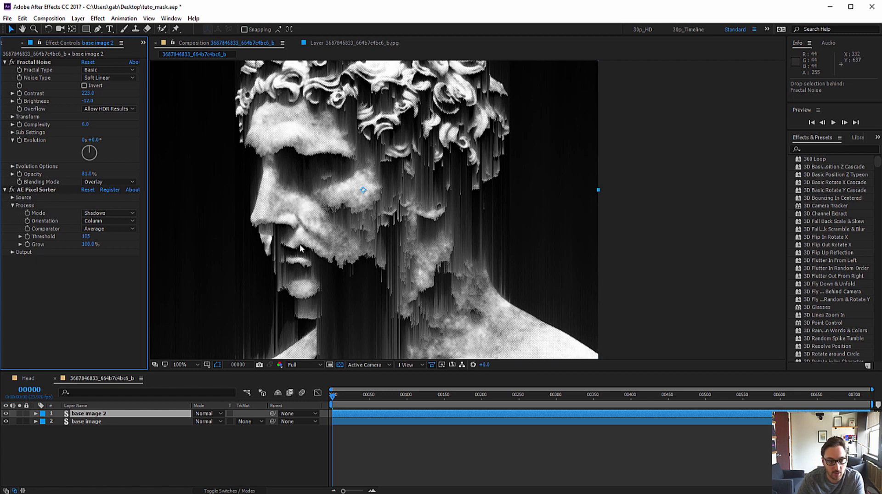
mouse_move(166, 281)
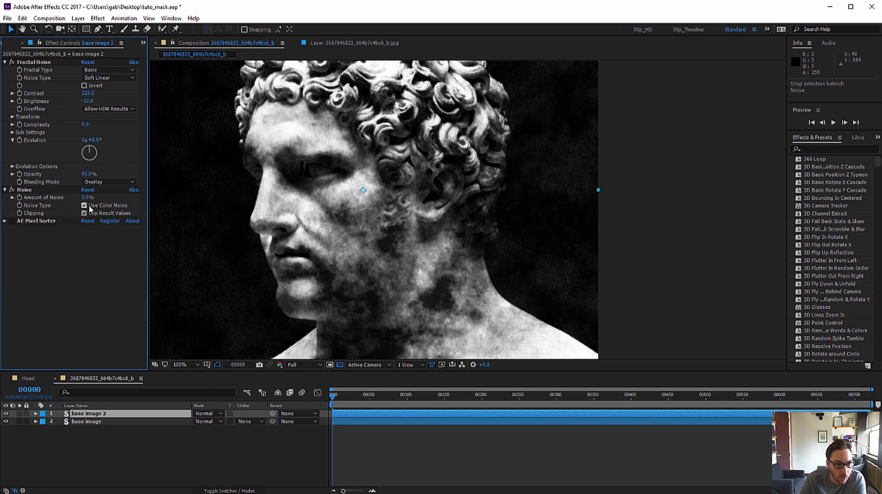
Step: Make the Noise monochrome at 79% and raise Pixel Sorter Threshold to 120
click(84, 205)
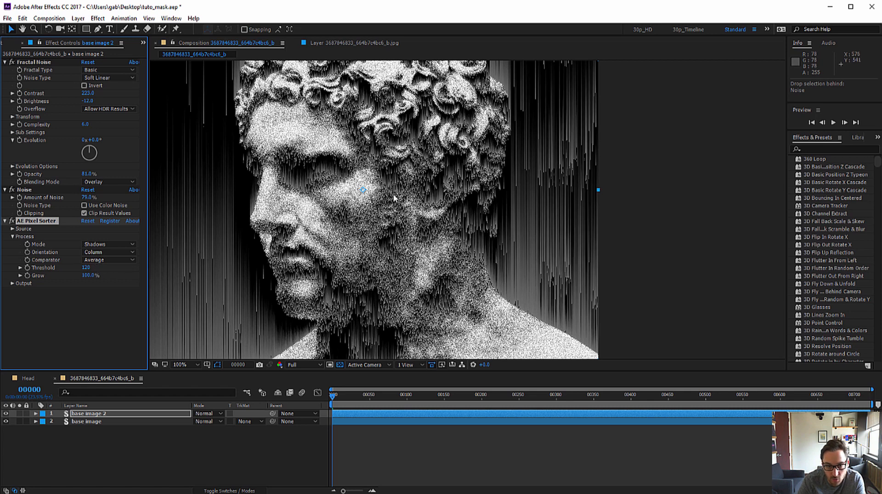
mouse_move(347, 172)
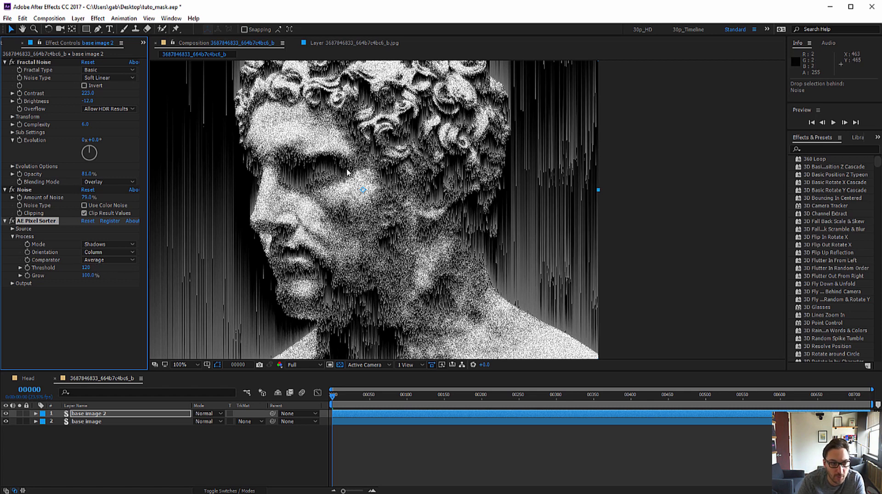
click(90, 93)
text(250)
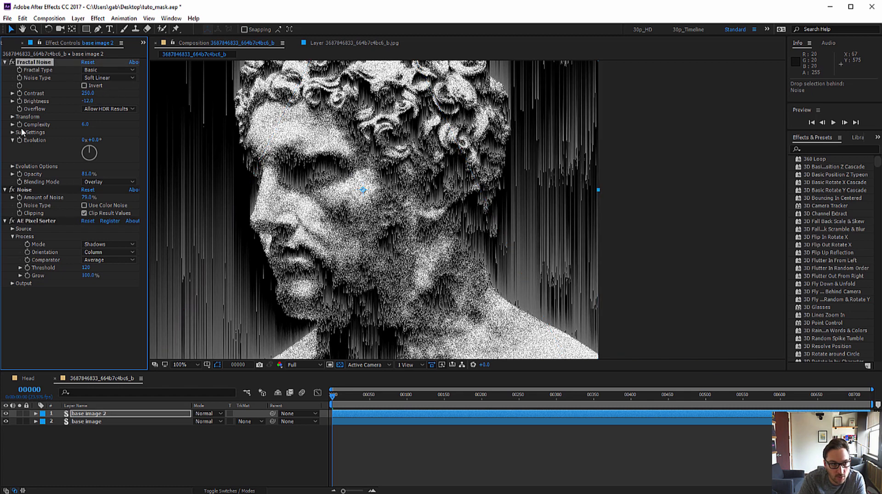
Step: Set Fractal Noise Complexity to 7 and scrub its Scale to about 43
drag(88, 124, 73, 125)
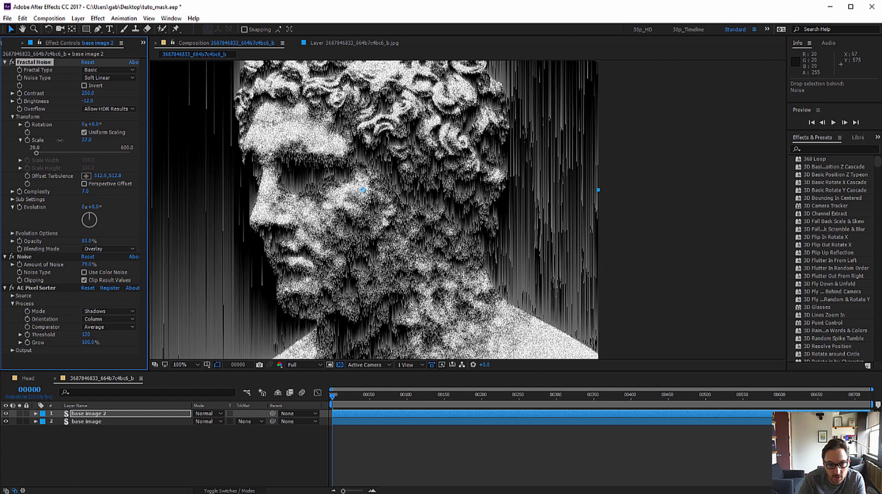
drag(88, 140, 99, 140)
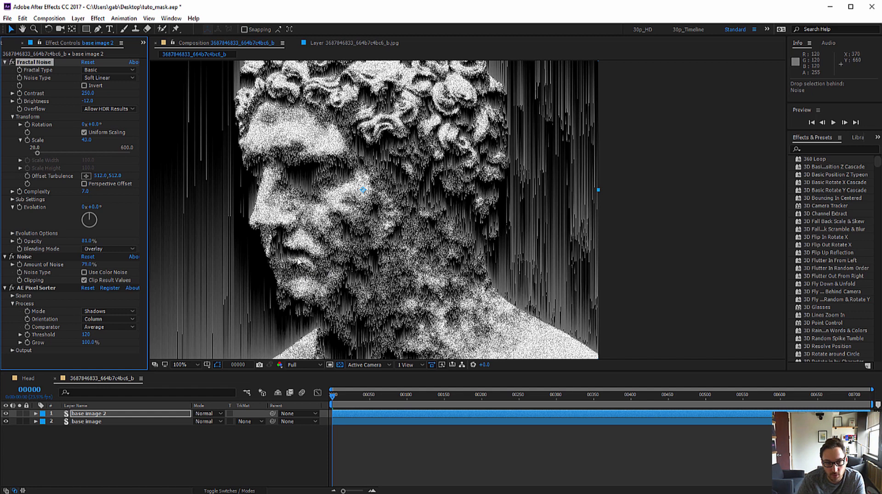
mouse_move(443, 193)
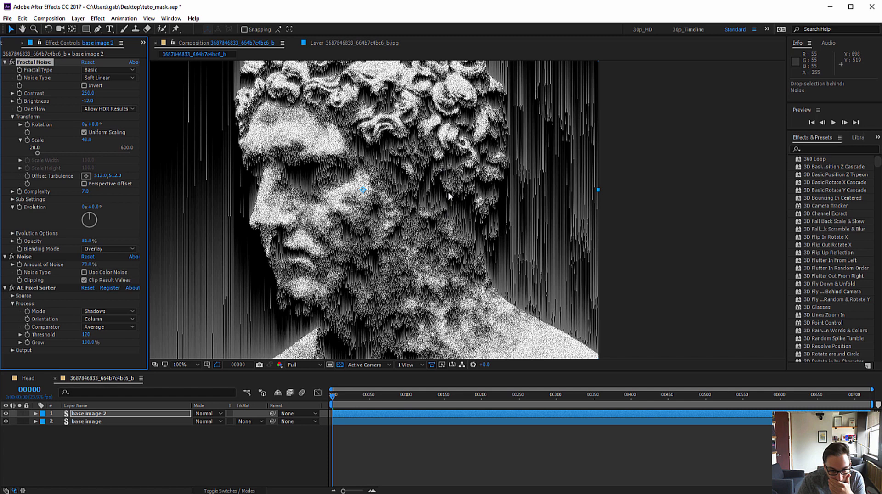
mouse_move(313, 200)
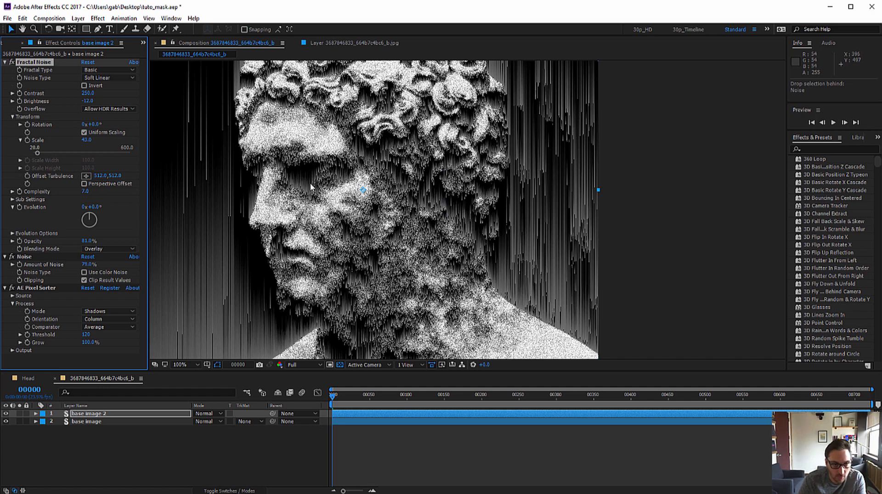
mouse_move(304, 168)
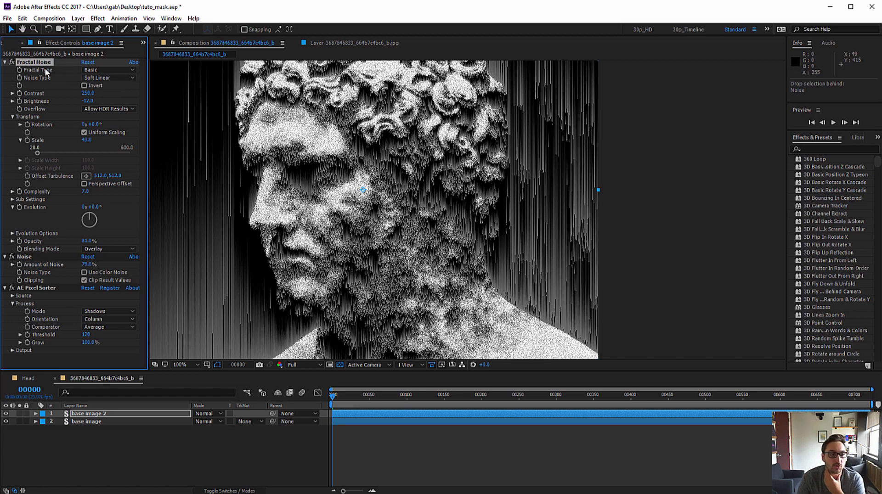
Step: Switch Fractal Type to Smeary and collapse all effects in Effect Controls
click(109, 69)
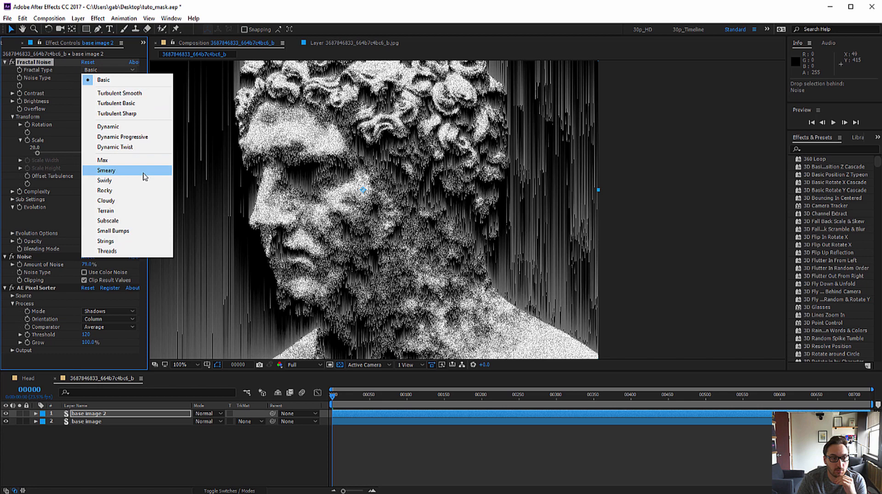
click(106, 170)
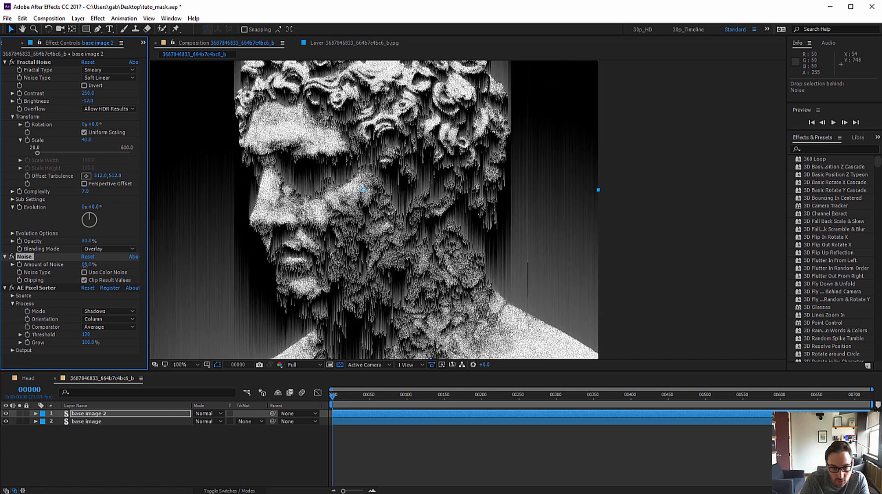
click(10, 63)
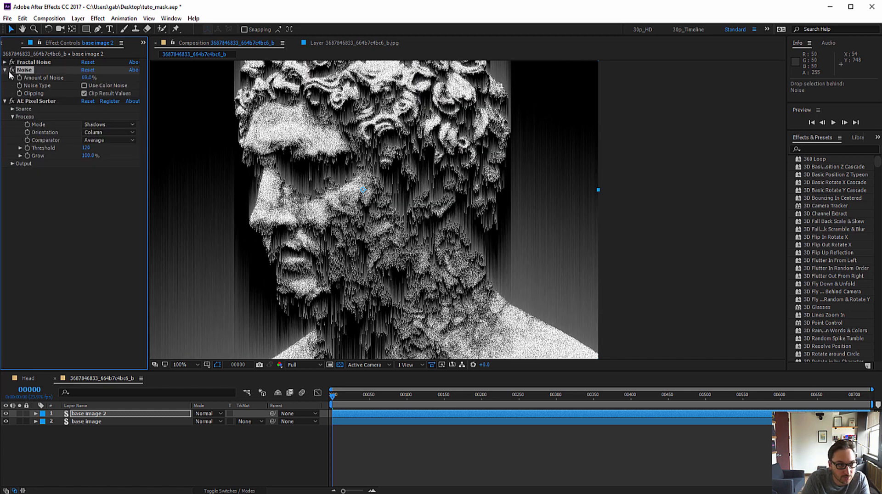
click(5, 69)
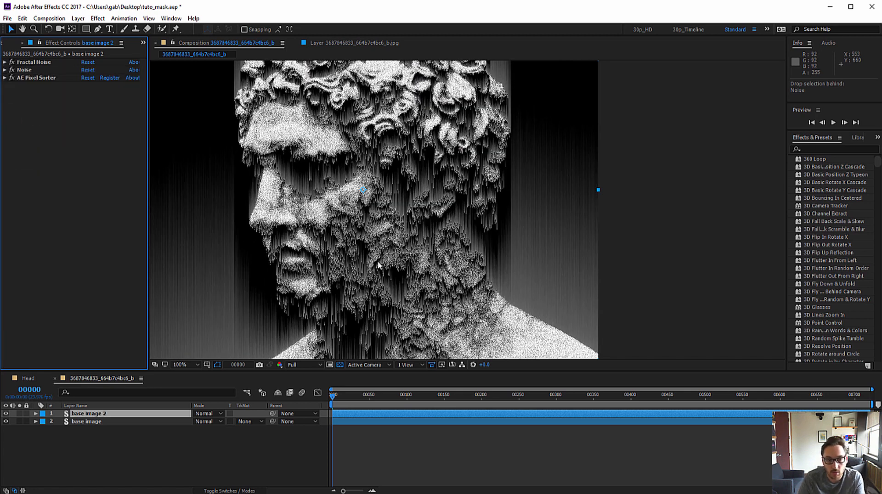
mouse_move(424, 240)
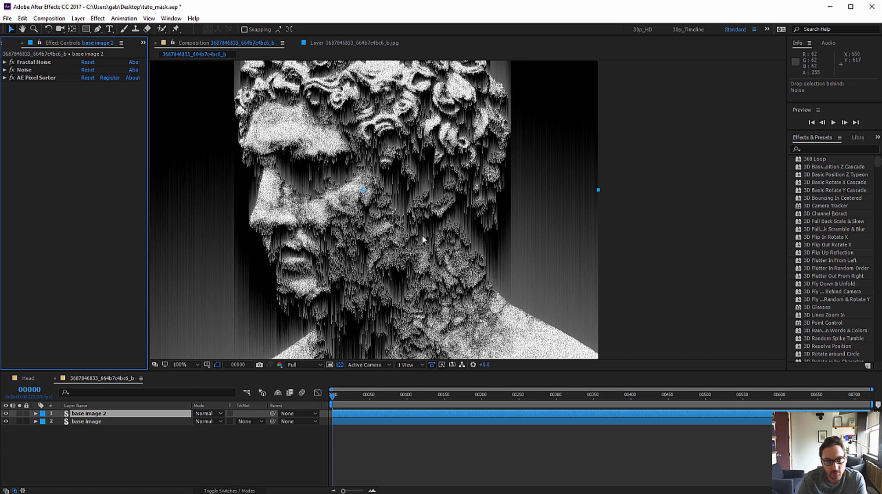
key(alt+tab)
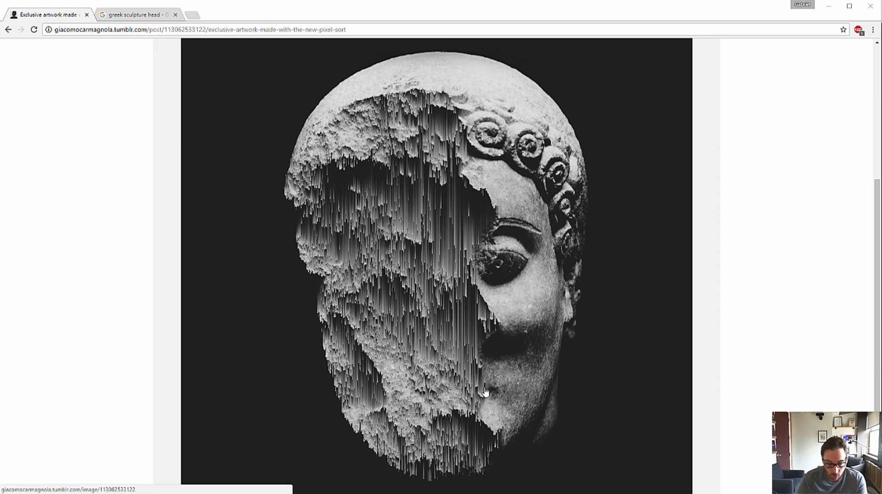
mouse_move(410, 422)
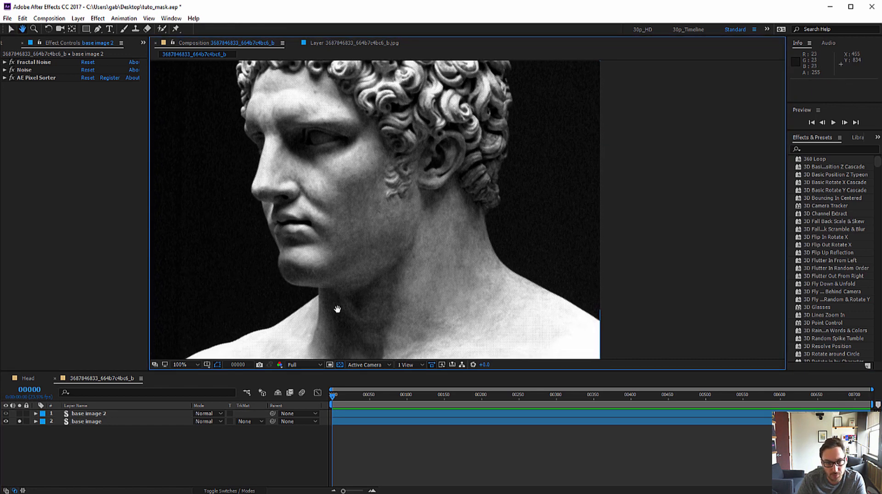
Step: Move the duplicate base image 3 to the top of the layer stack
drag(337, 310, 359, 209)
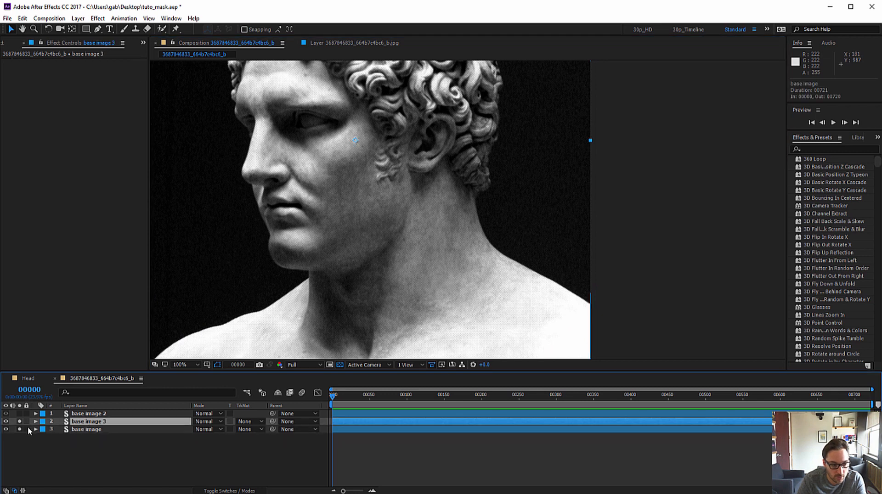
drag(87, 421, 87, 413)
text(luma)
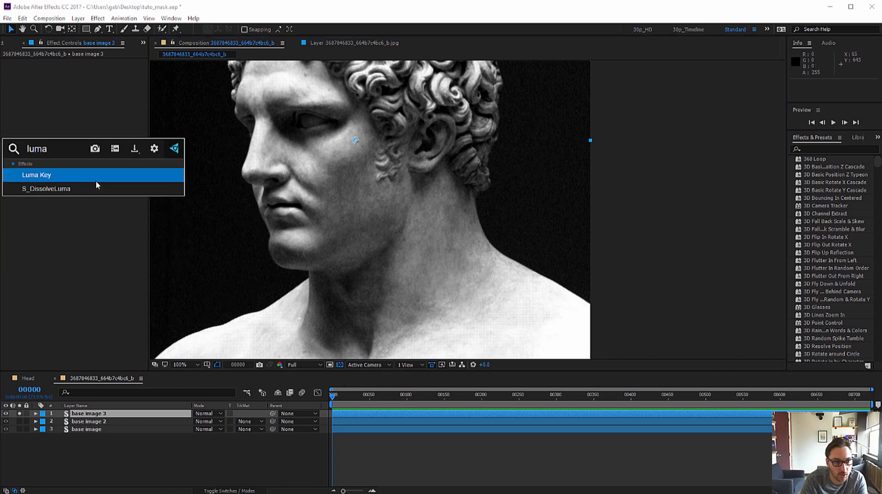
Step: Apply Luma Key to base image 3 with Key Type set to Key Out Brighter
double_click(35, 175)
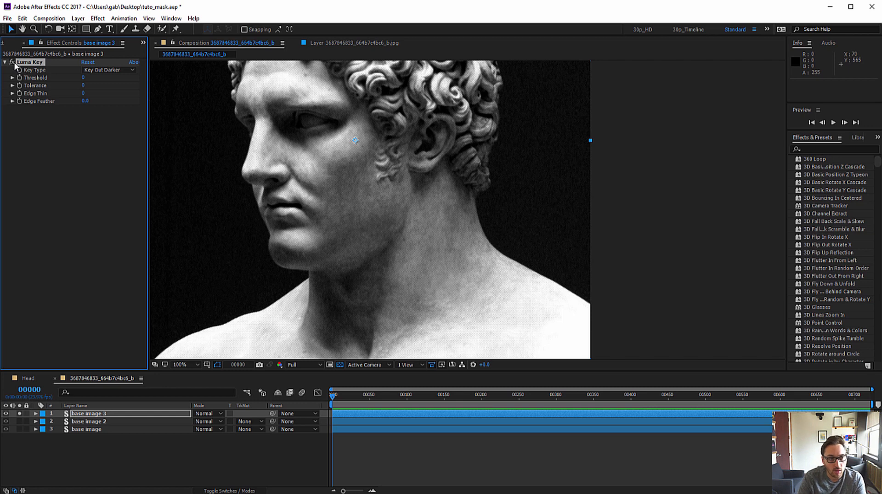
click(6, 62)
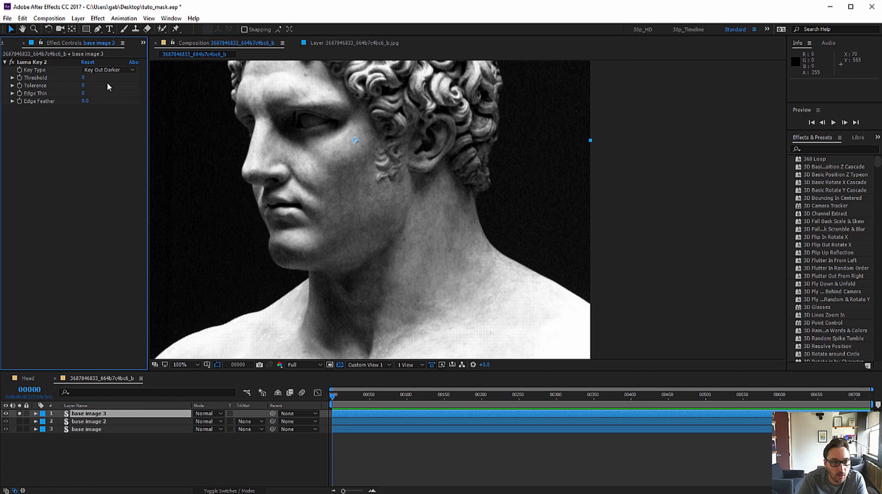
click(113, 70)
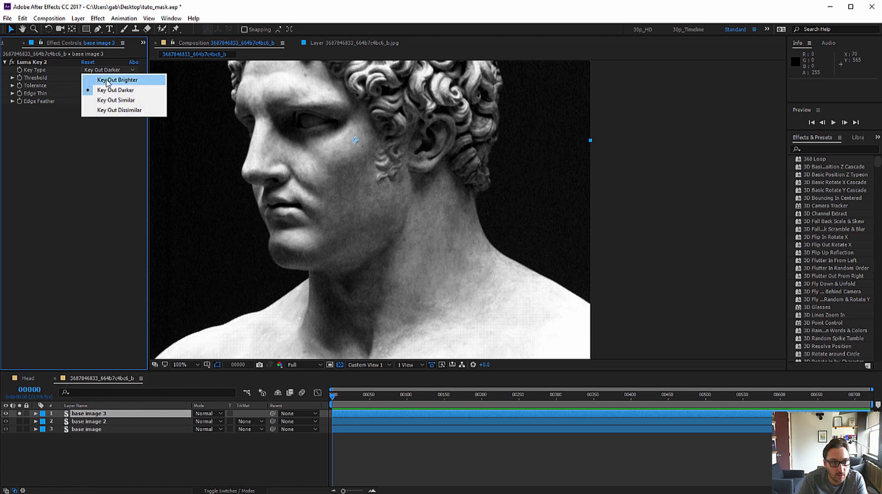
click(116, 79)
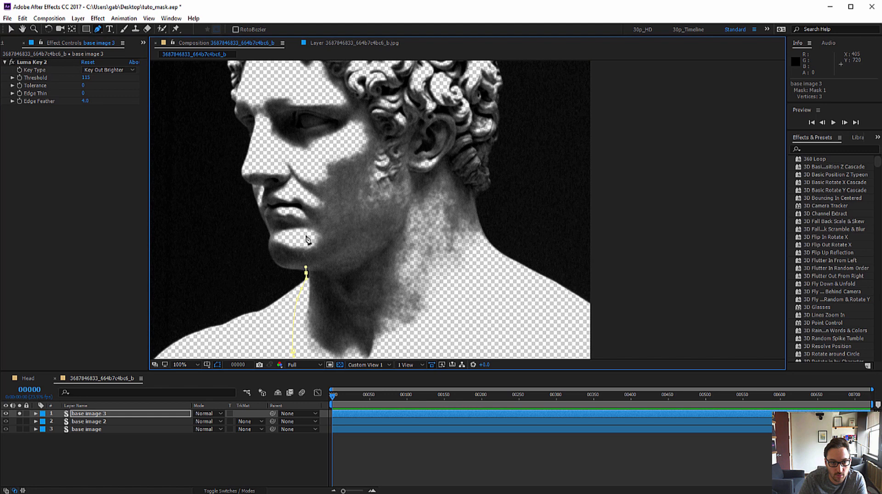
Step: Draw a closed Pen mask on base image 3 along the nose, forehead and curls around the face and neck
click(259, 95)
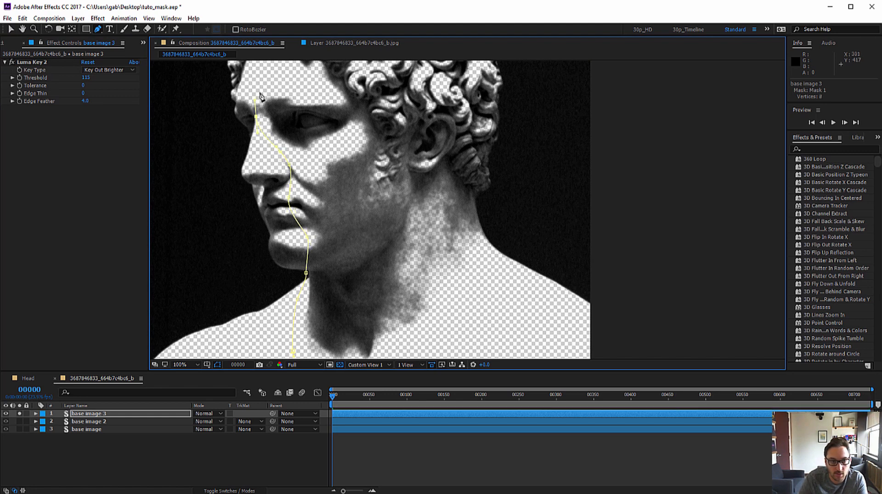
click(398, 102)
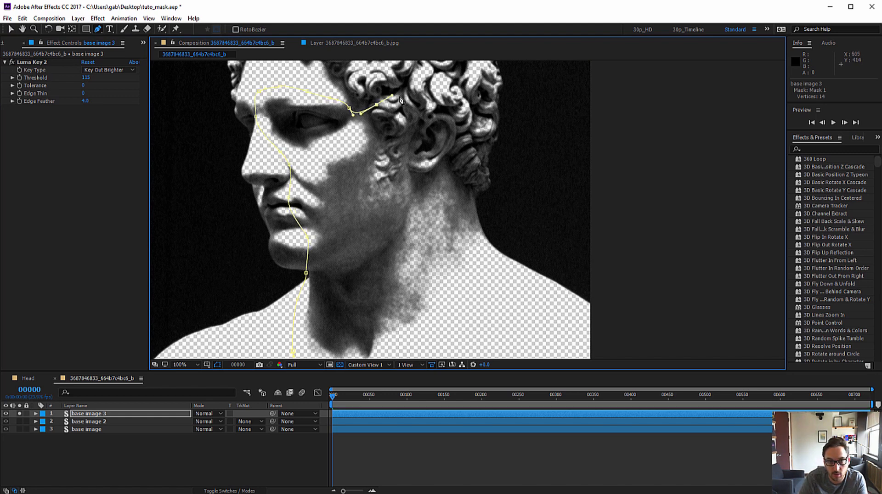
click(414, 183)
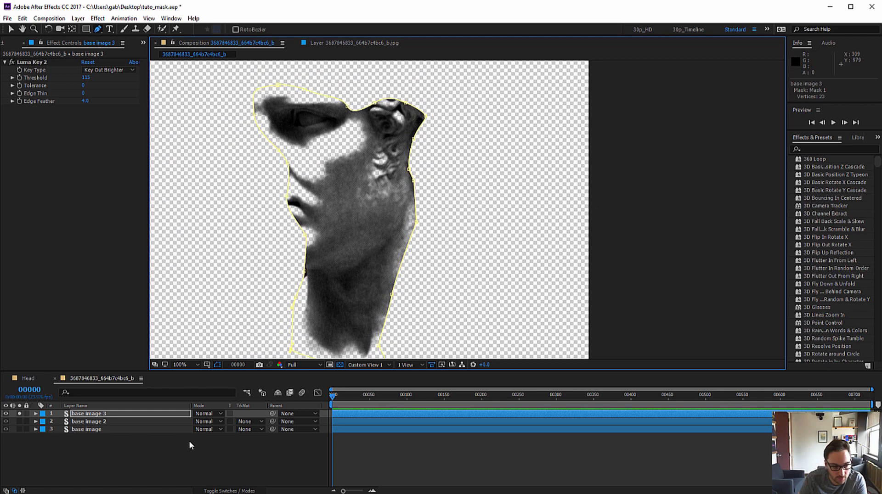
click(36, 413)
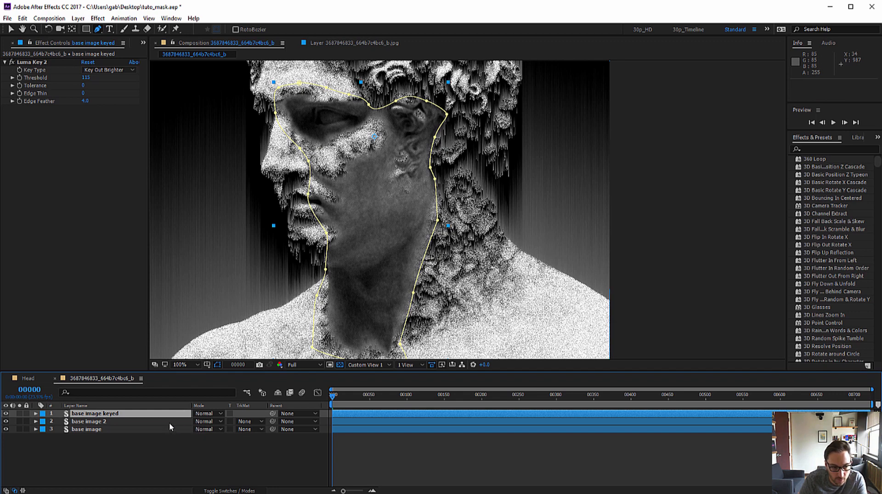
Step: Give base image AEPS an Alpha Matte from base image keyed, then select base image AEPS
click(92, 421)
text(AEPS)
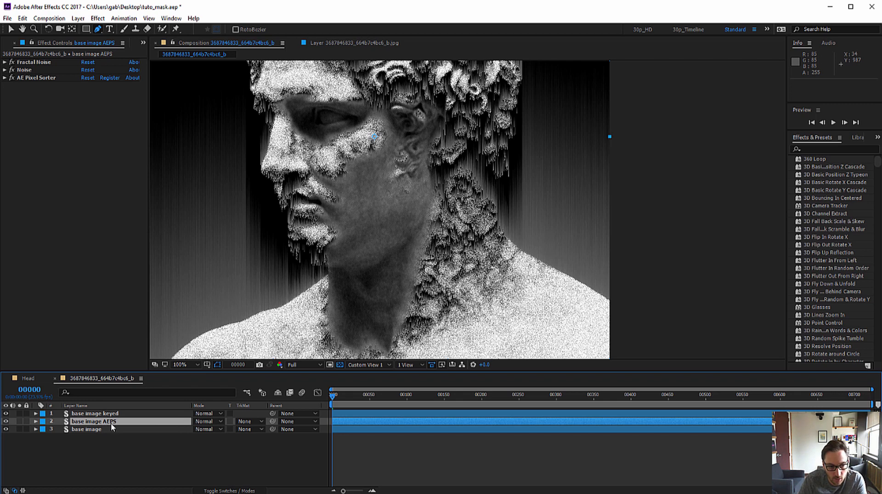
mouse_move(135, 430)
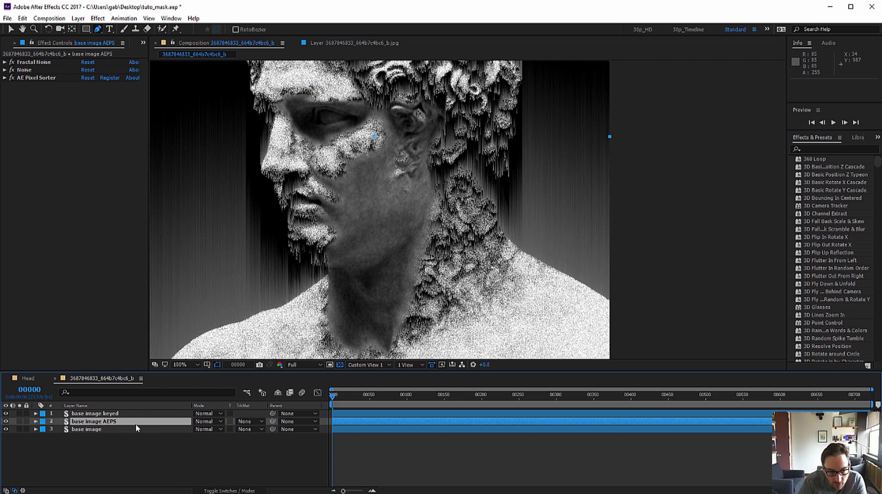
click(249, 421)
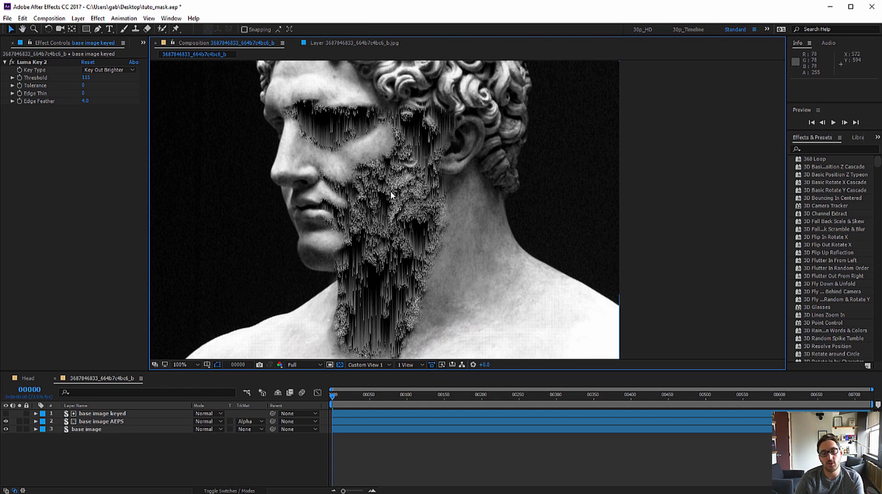
click(92, 421)
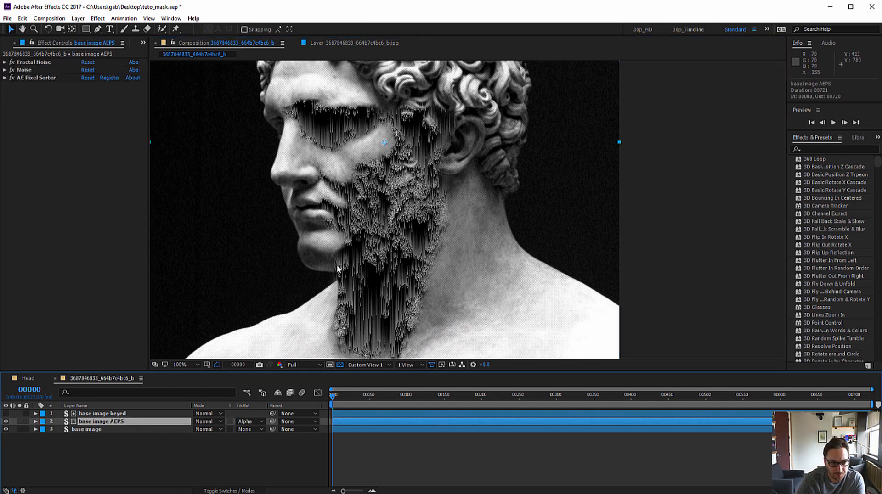
mouse_move(230, 218)
text(c)
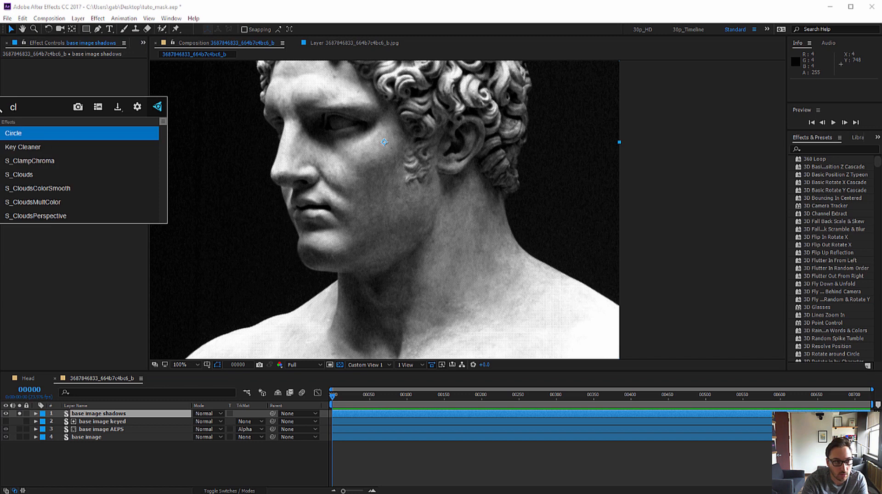
Step: Apply Levels to base image shadows with Input White 94 and Gamma 0.53
text(lum)
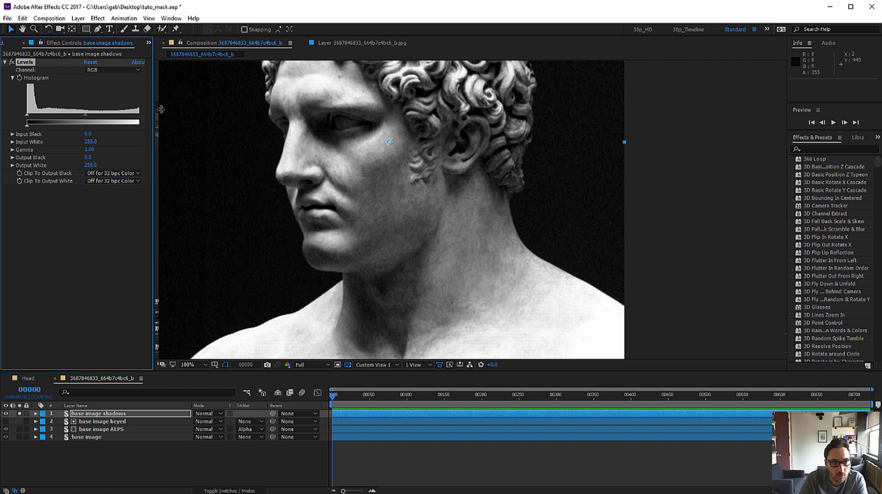
drag(140, 122, 128, 122)
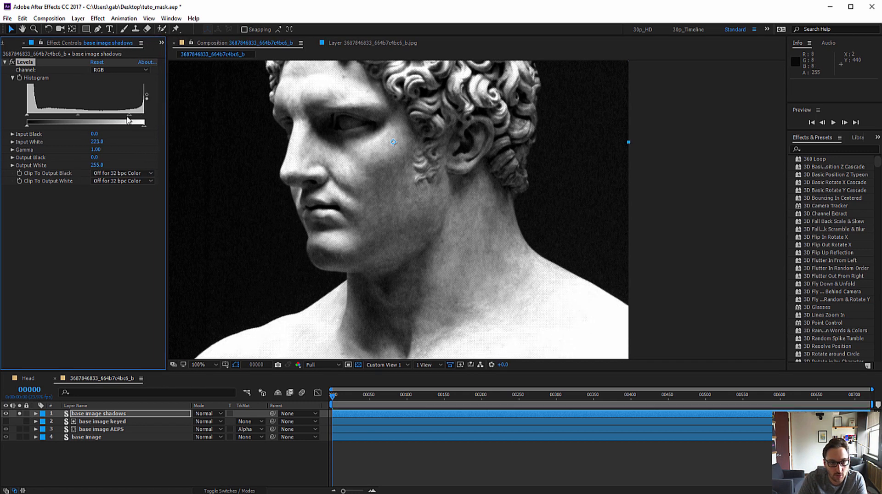
drag(143, 122, 80, 122)
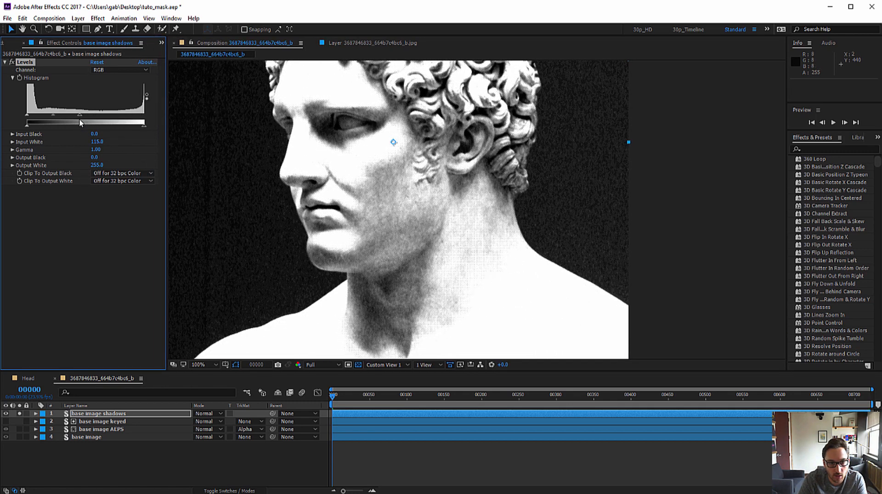
drag(81, 123, 76, 122)
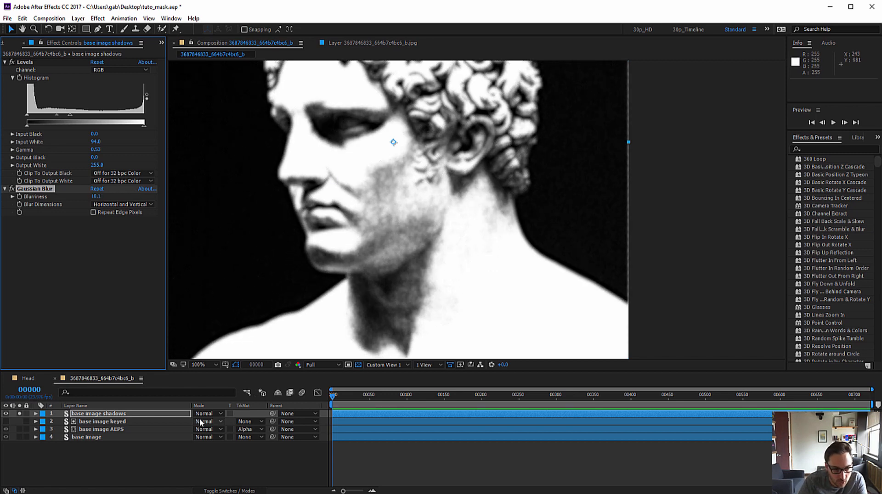
Step: Set base image shadows to Multiply mode at 62% opacity
click(207, 414)
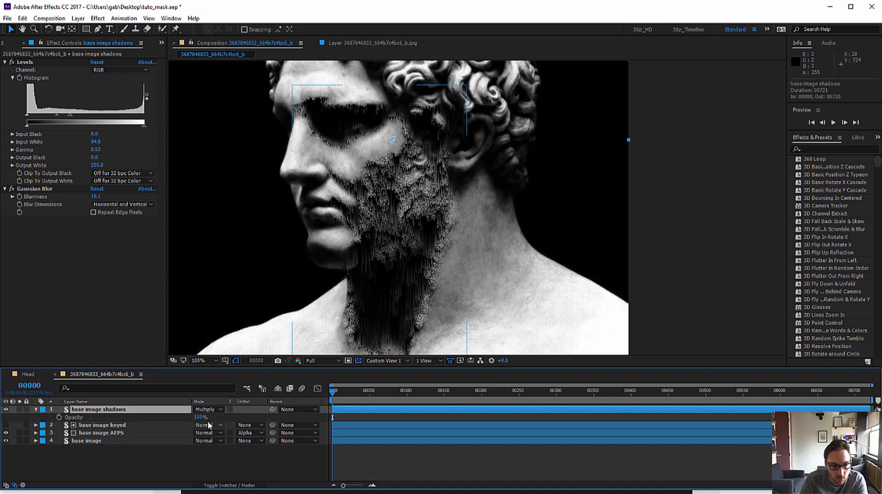
drag(200, 416, 182, 417)
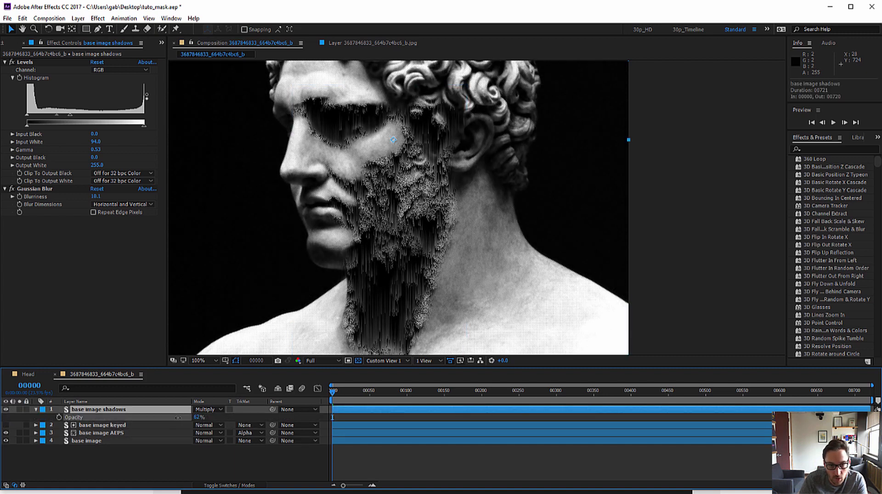
drag(199, 417, 186, 417)
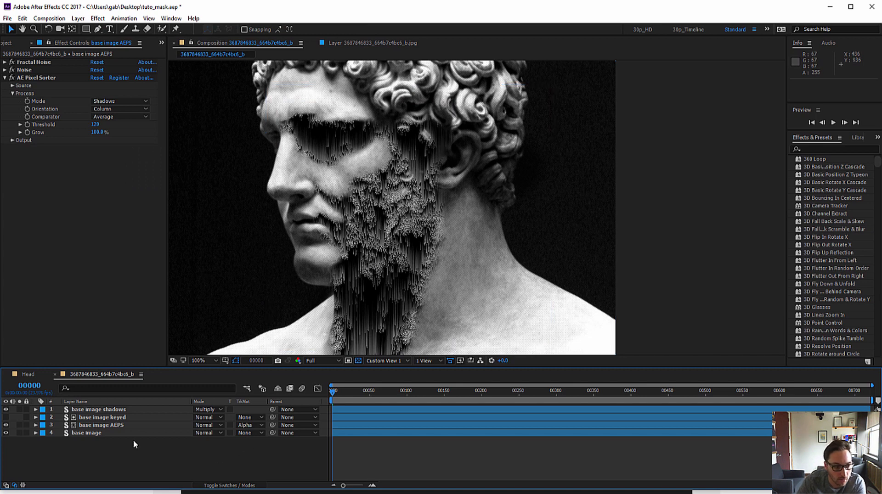
Step: Scrub the AE Pixel Sorter Threshold on base image AEPS from 120 to 116
click(95, 425)
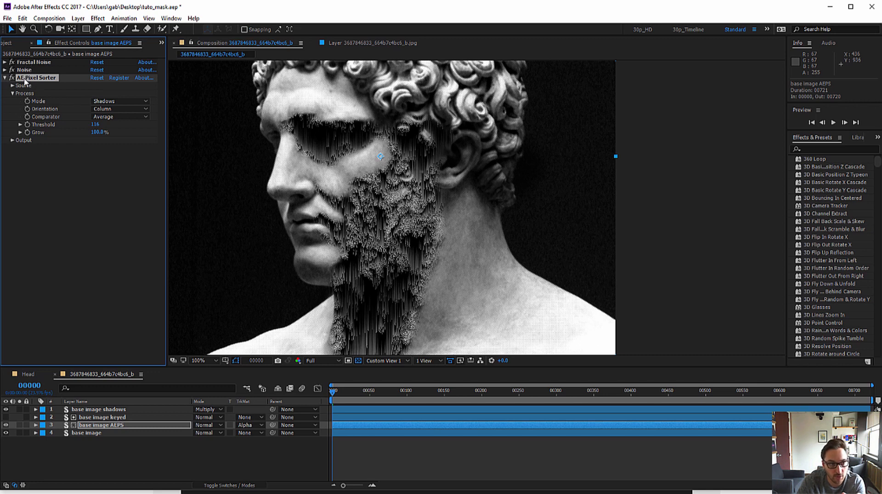
Step: Shrink Fractal Noise Scale to about 15.8 and set Amount of Noise to 48%
click(7, 78)
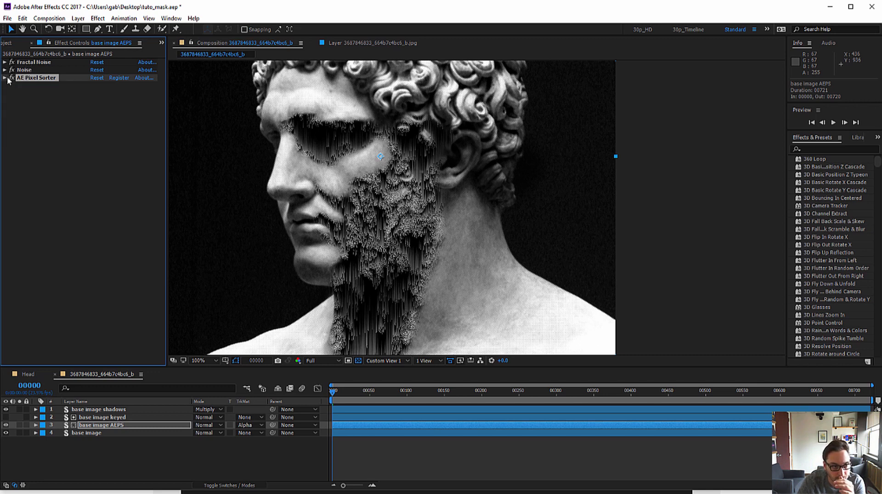
click(4, 70)
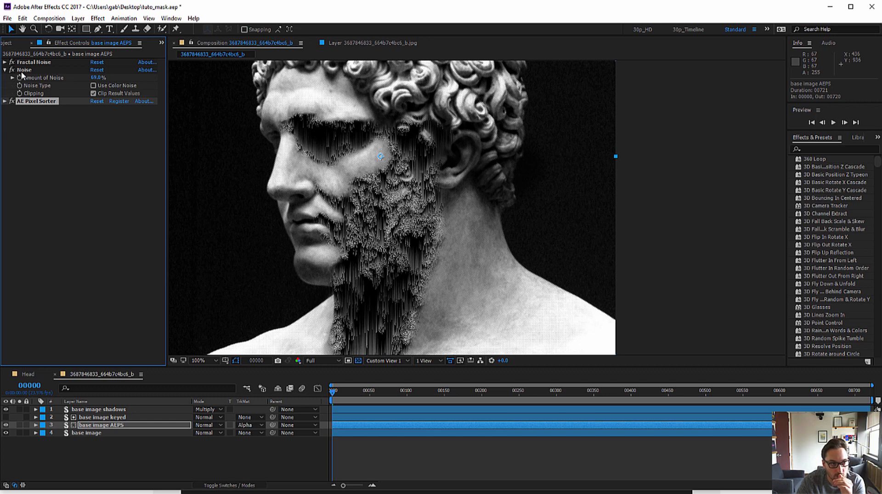
click(8, 61)
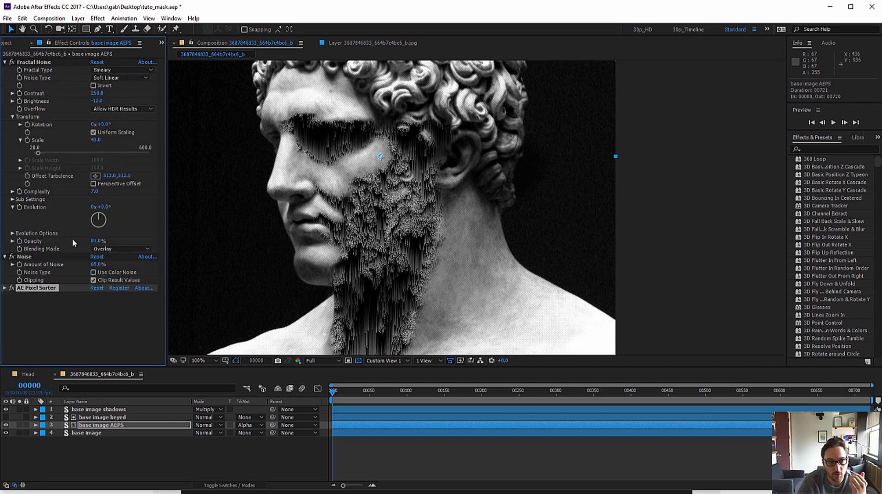
click(8, 287)
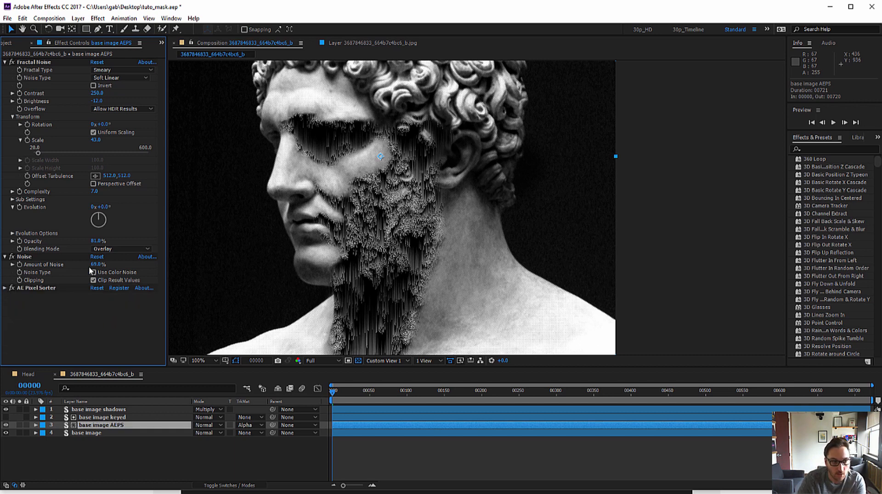
drag(101, 264, 85, 264)
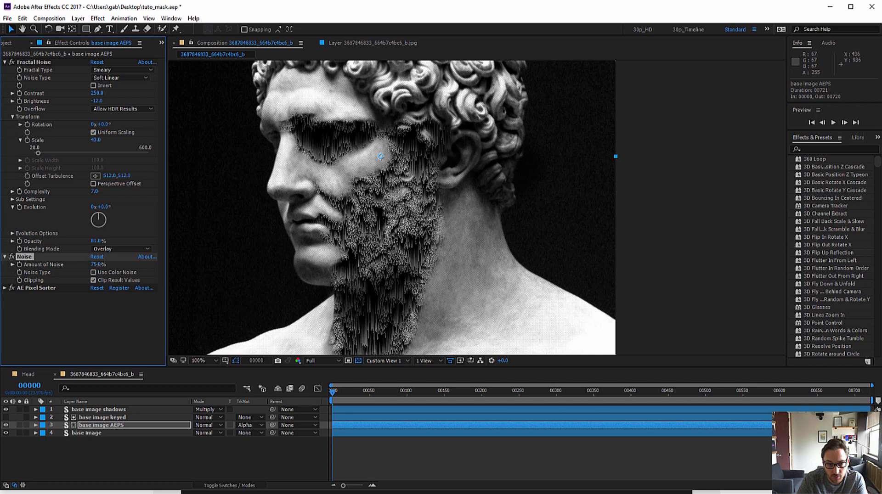
drag(105, 264, 100, 264)
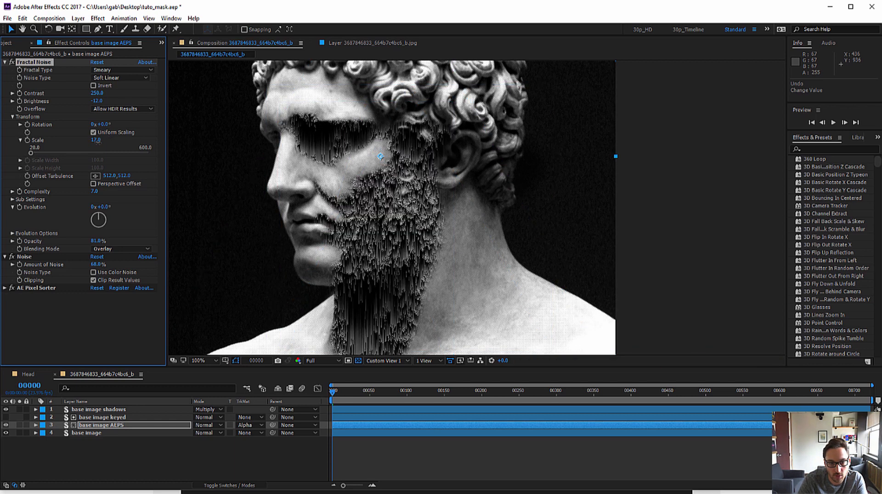
drag(100, 140, 96, 141)
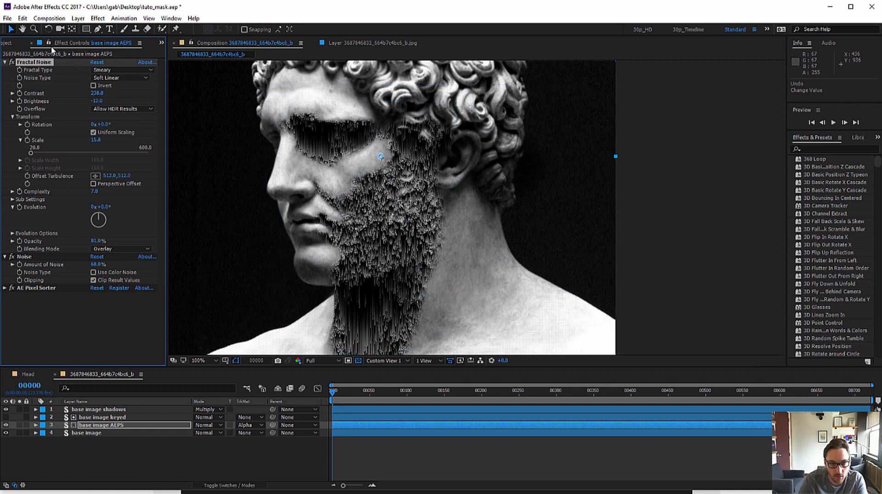
mouse_move(77, 95)
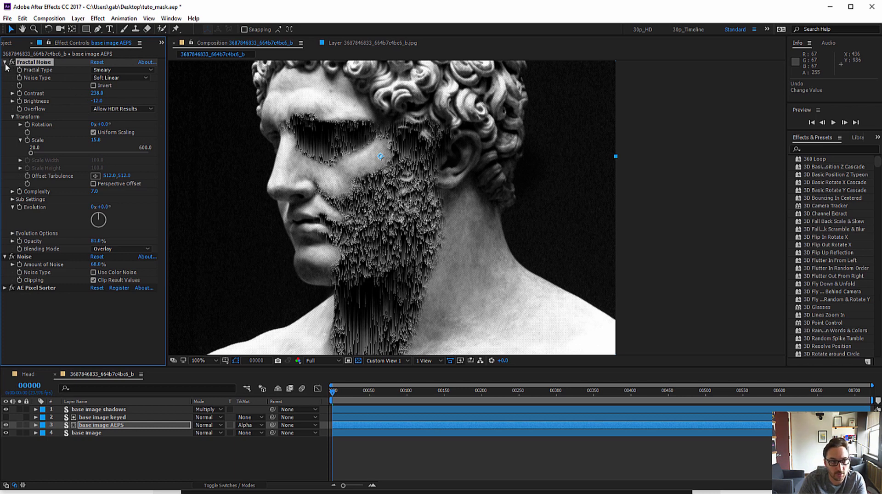
click(9, 62)
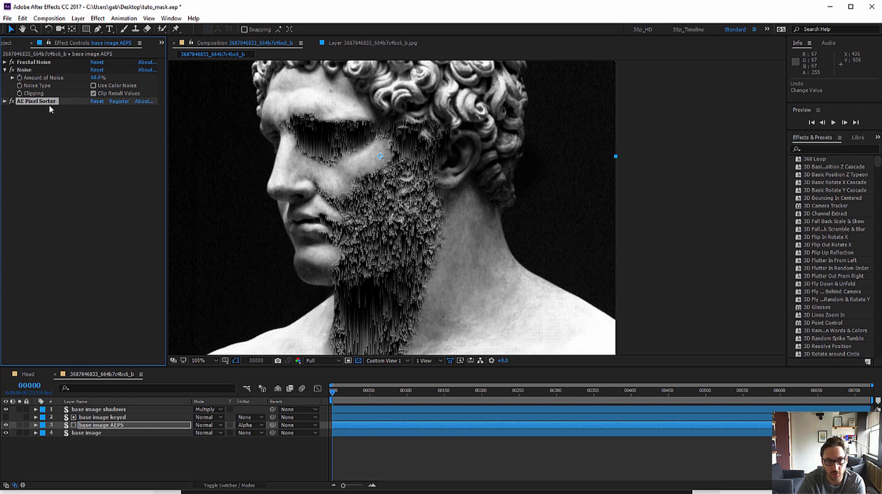
mouse_move(40, 112)
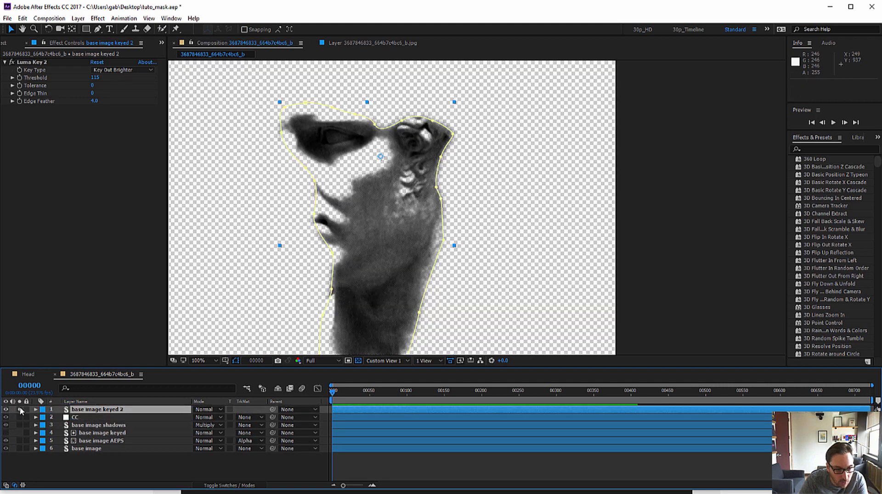
mouse_move(365, 211)
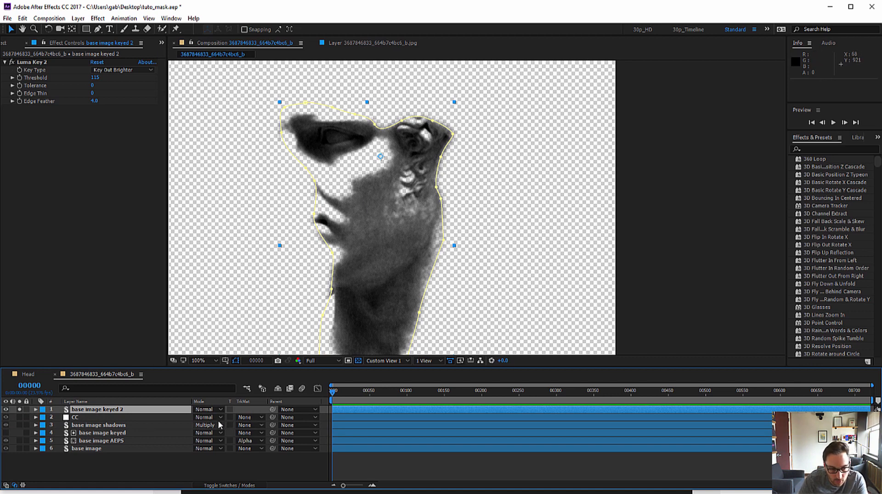
Step: Set the CC layer's Track Matte to Alpha and apply Levels with Output White lowered to 178
click(80, 418)
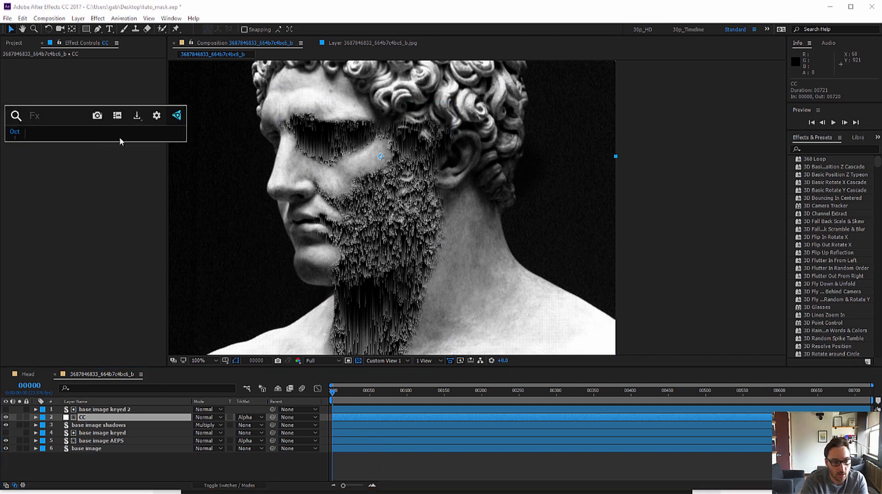
text(level)
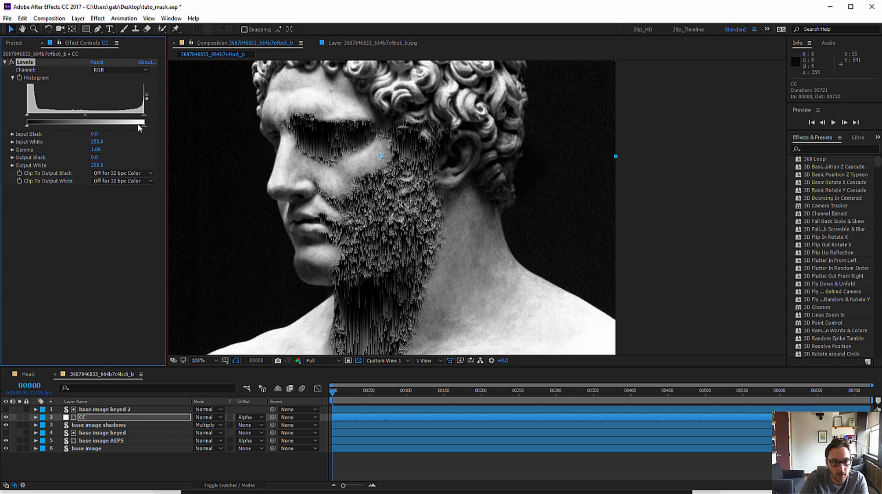
drag(145, 121, 93, 121)
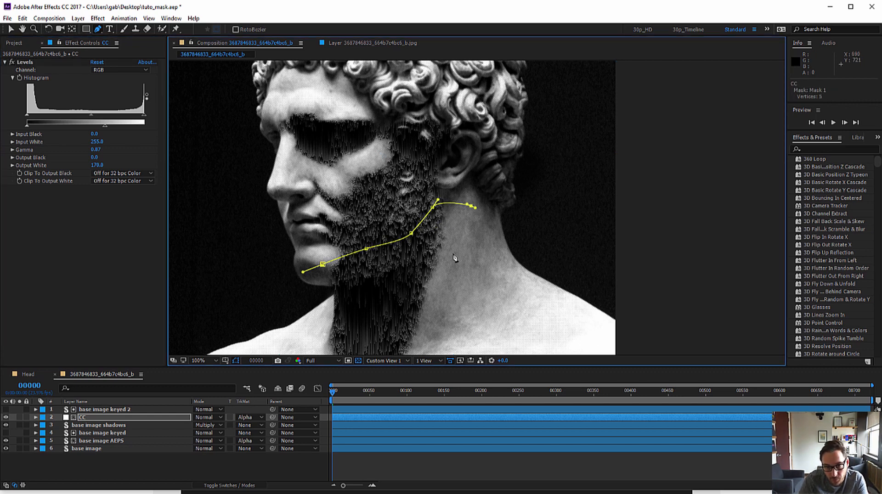
Step: Close the jawline mask on the CC layer, inverted with a 44 px feather
click(348, 297)
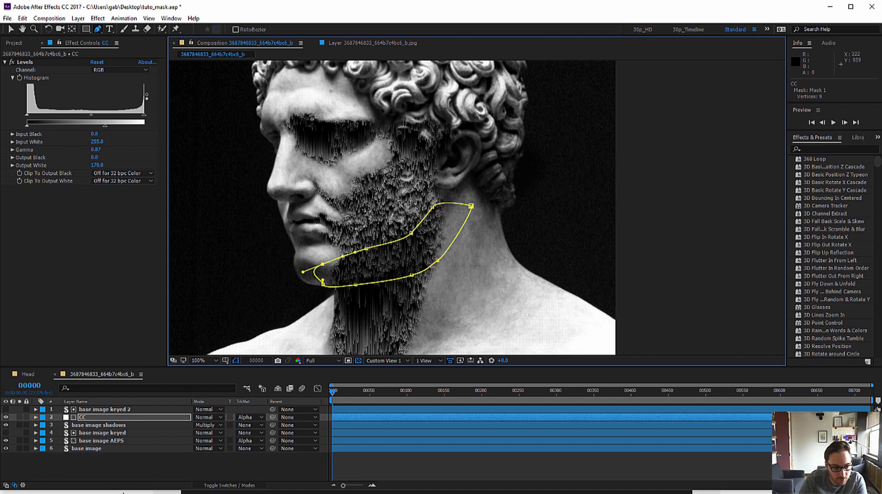
click(36, 417)
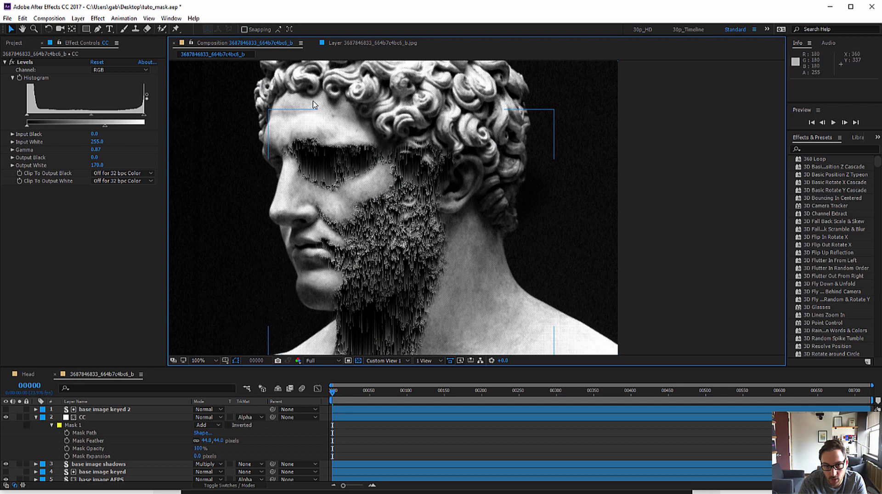
mouse_move(535, 348)
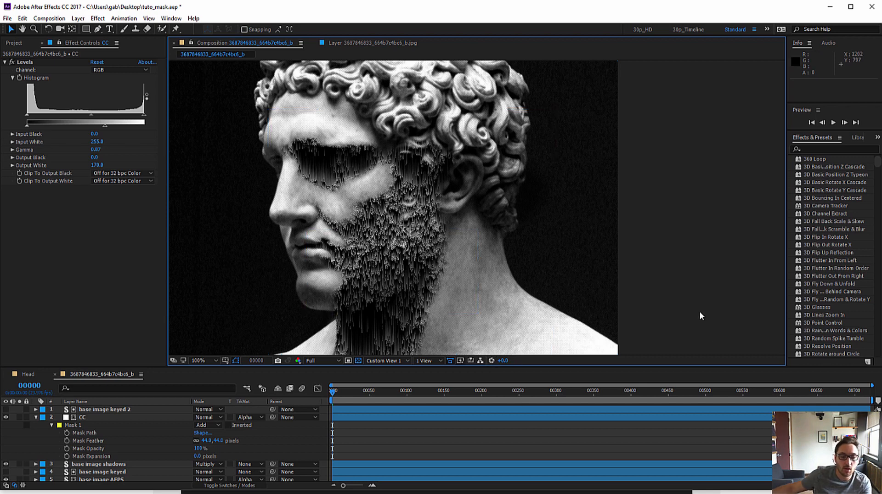
mouse_move(130, 91)
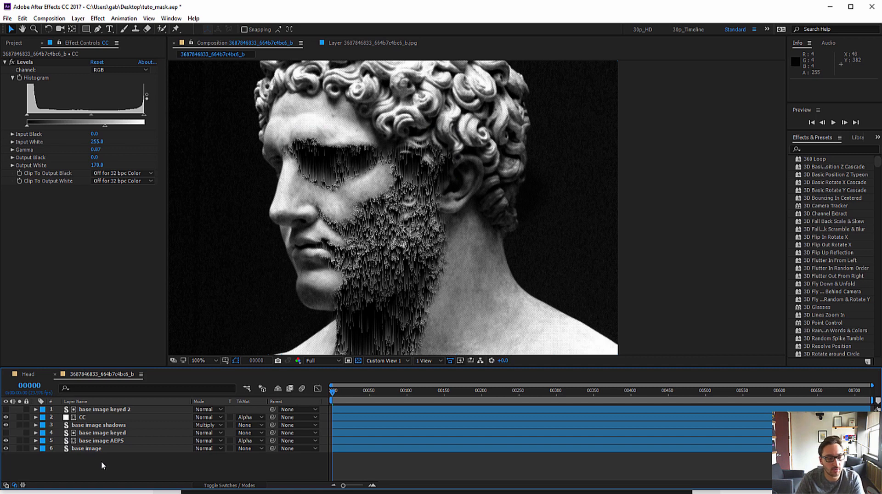
Step: Select base image AEPS to list its Fractal Noise, Noise and Pixel Sorter effects
click(95, 440)
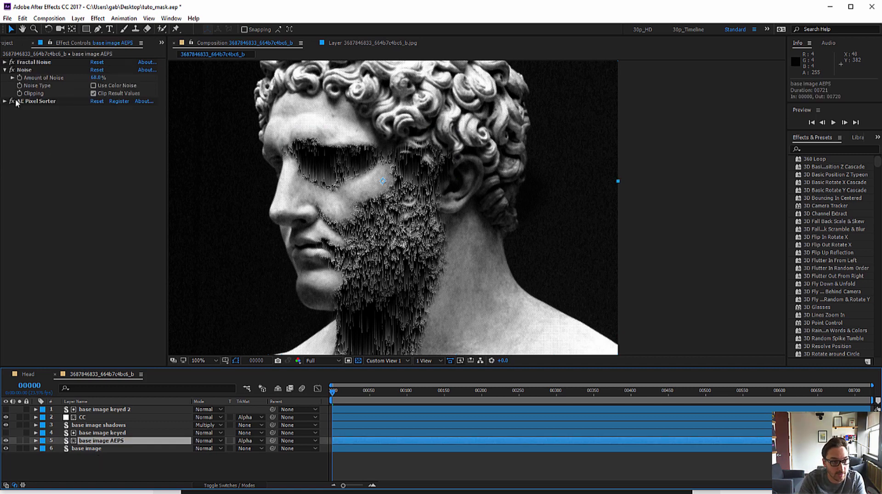